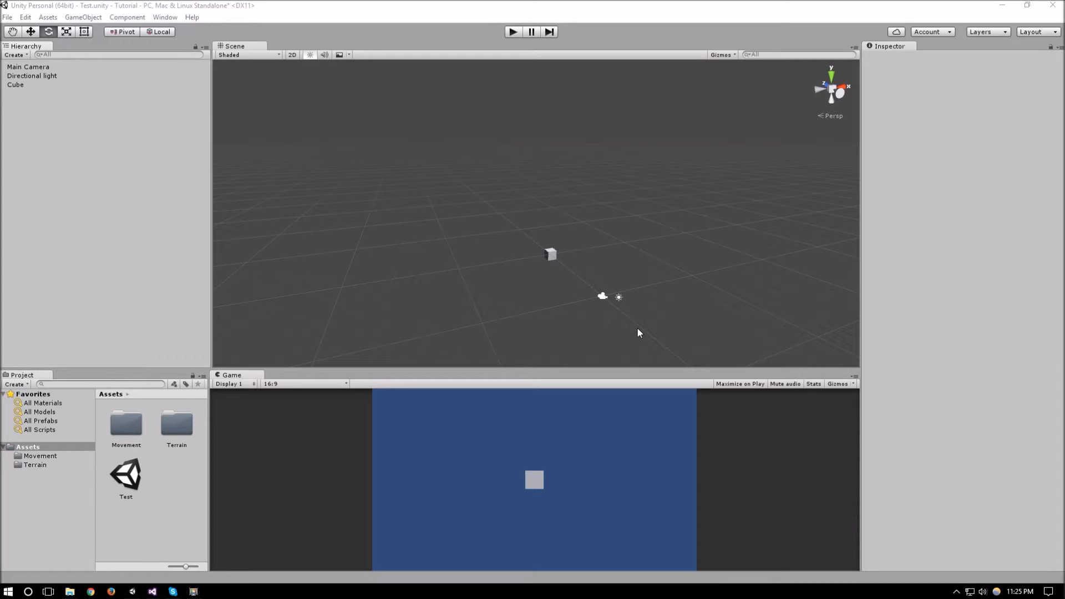
mouse_move(428, 391)
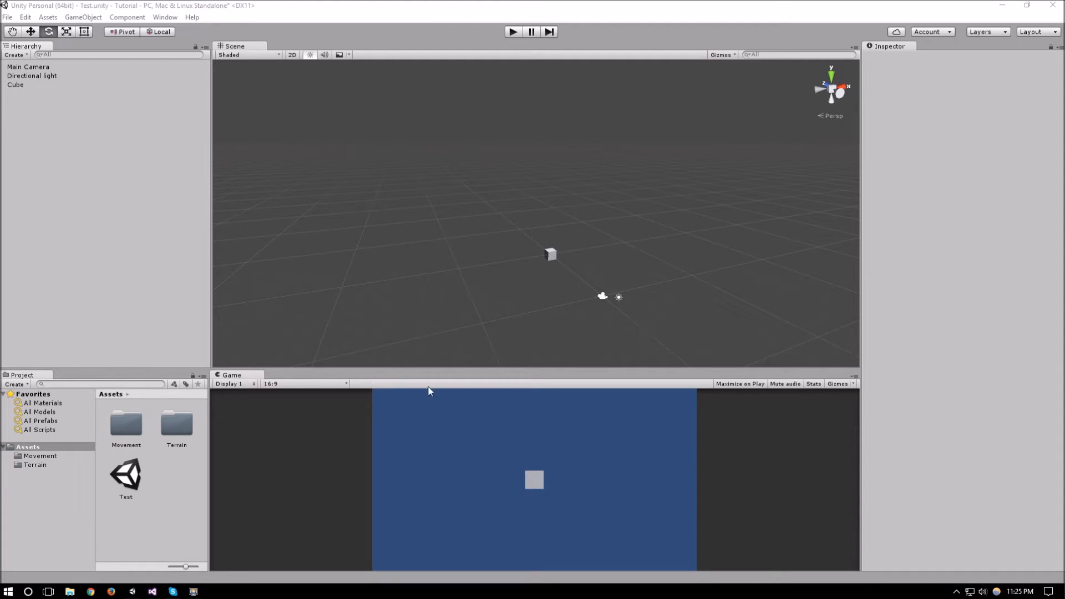
mouse_move(654, 414)
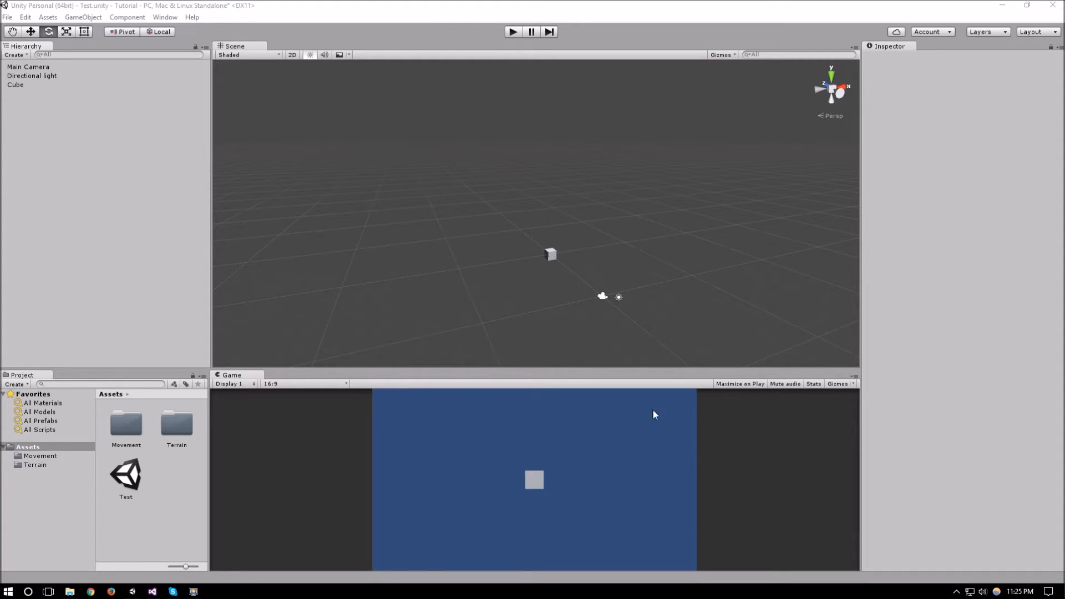
mouse_move(391, 437)
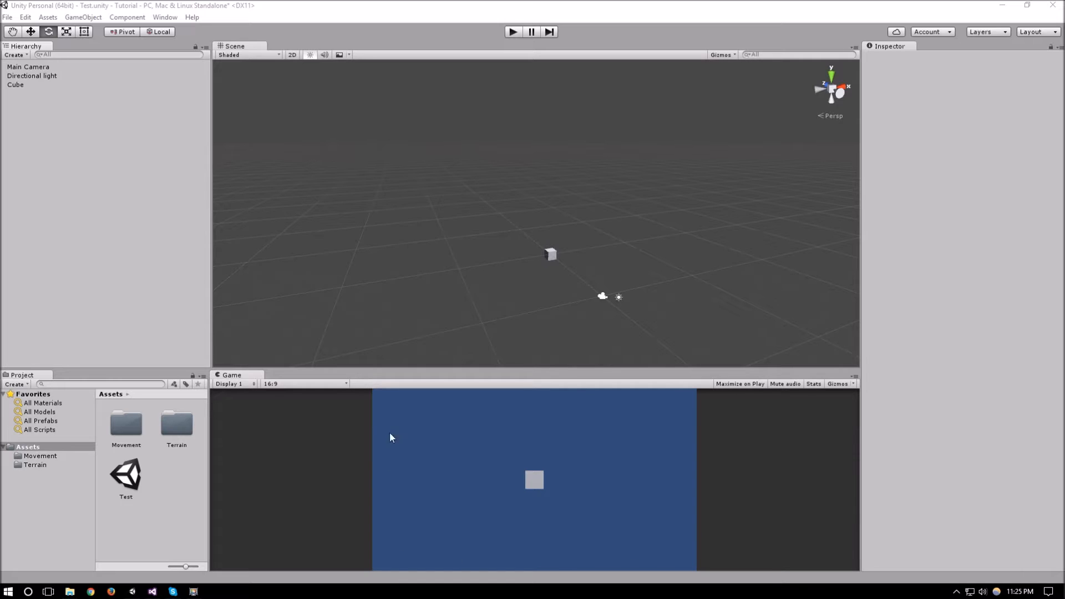
Step: Create a new C# script in Assets and name it MouseLookAt
left_click(28, 66)
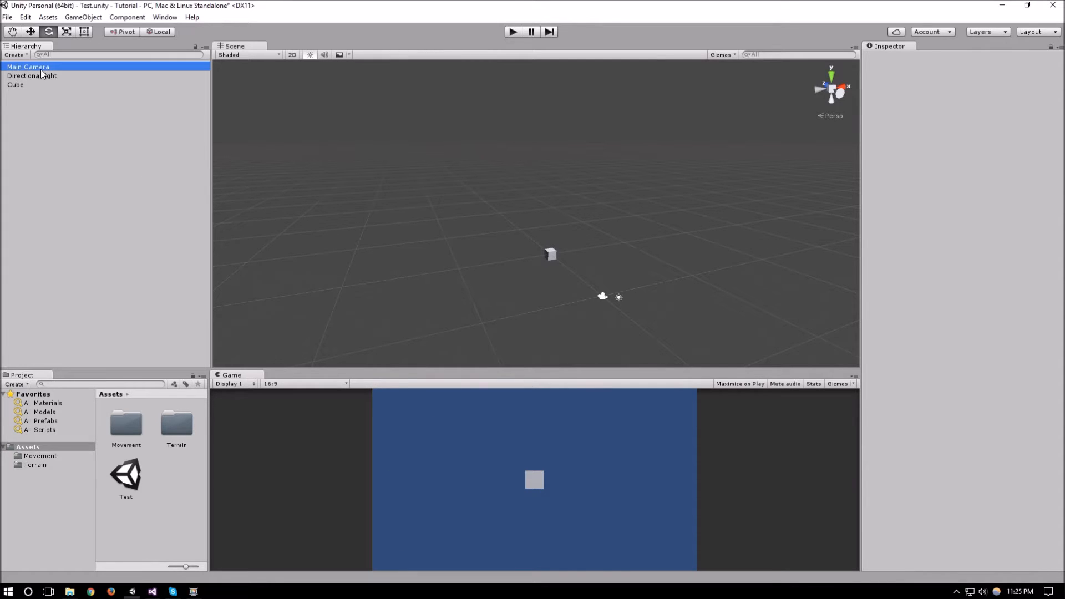
left_click(29, 67)
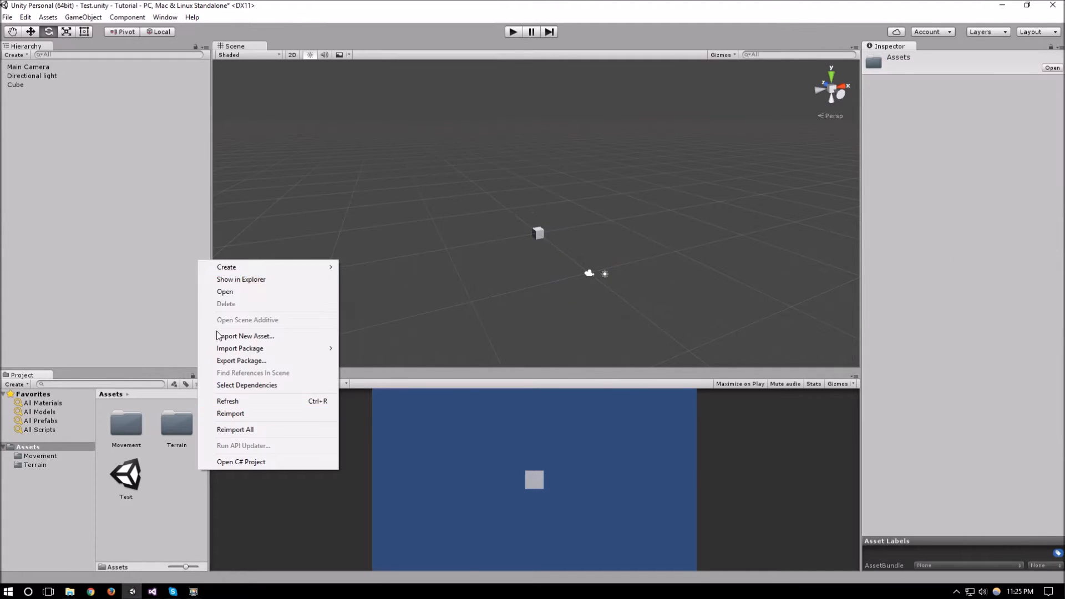
mouse_move(226, 266)
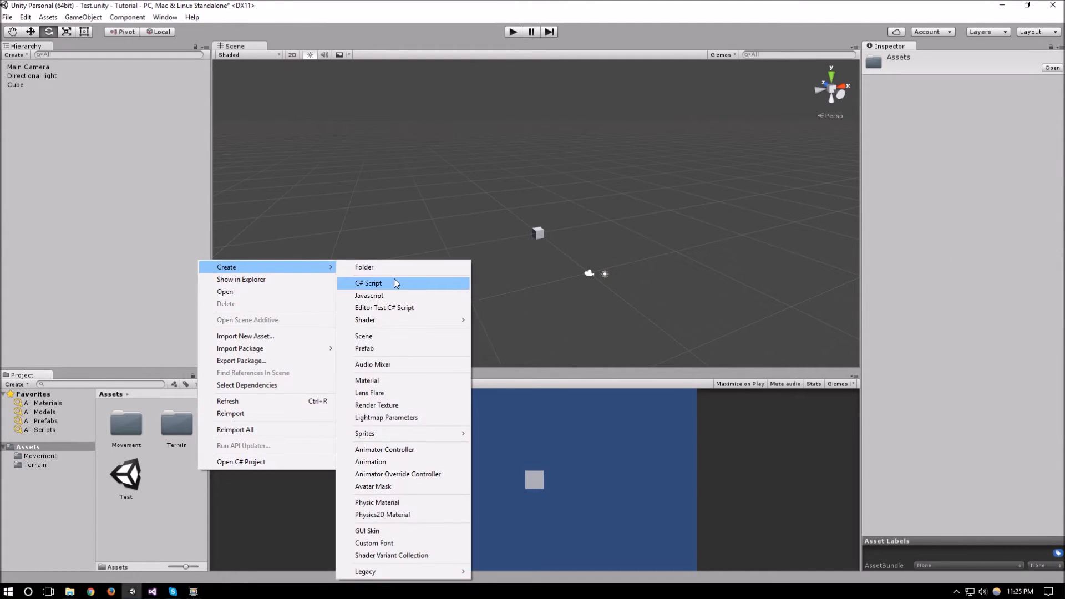
left_click(368, 283)
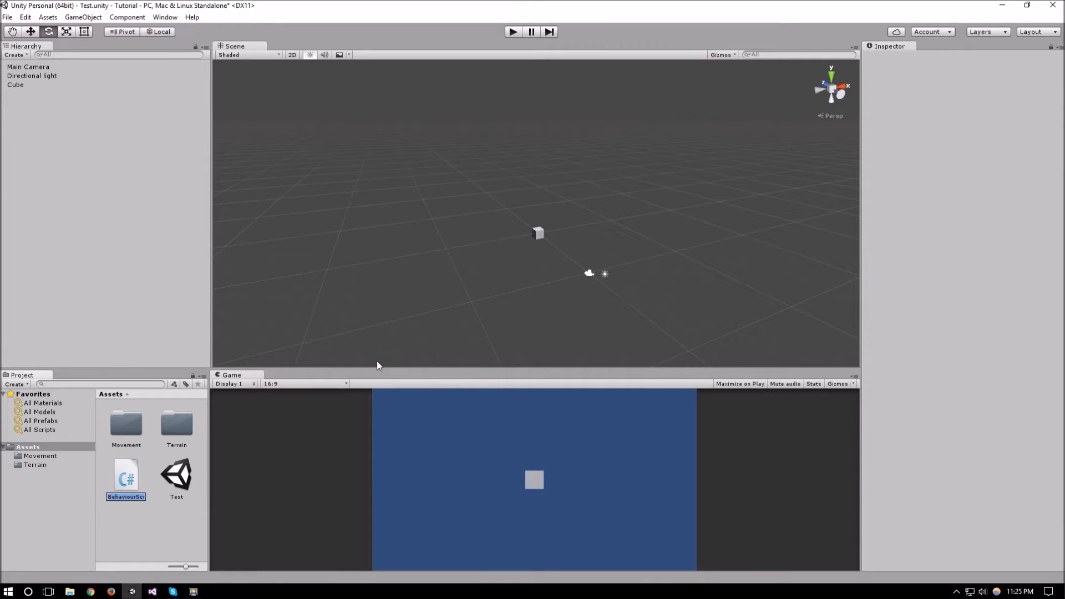
double_click(125, 498)
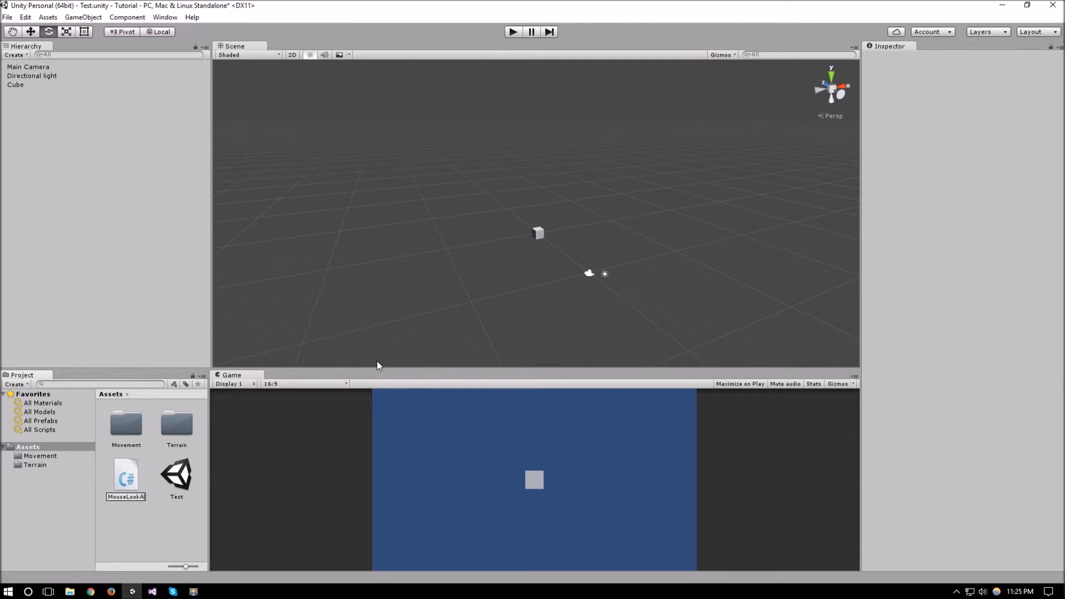
type("MouseLookAt")
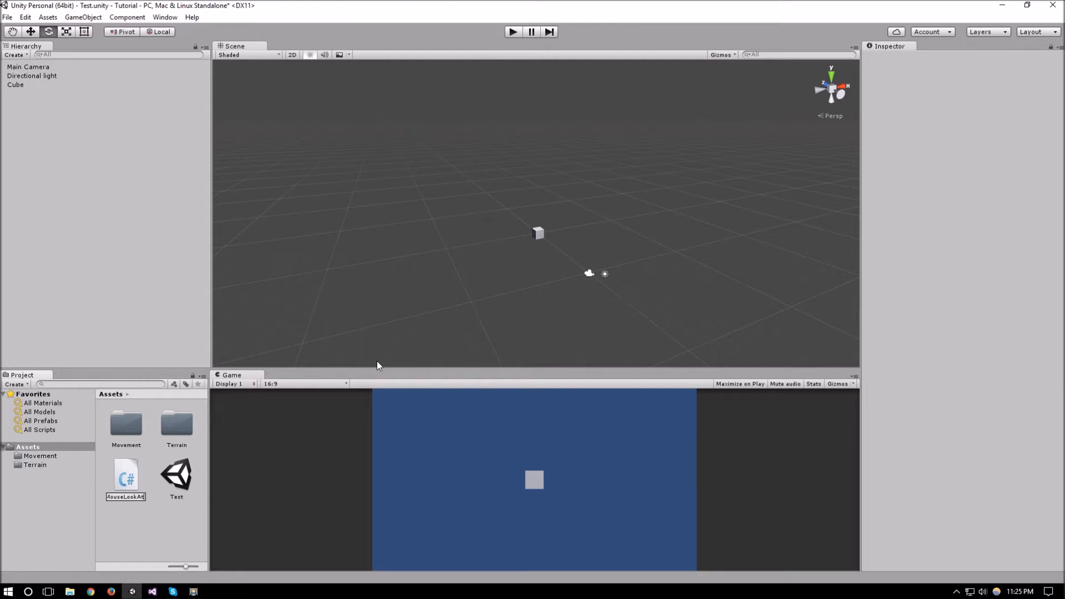
left_click(125, 474)
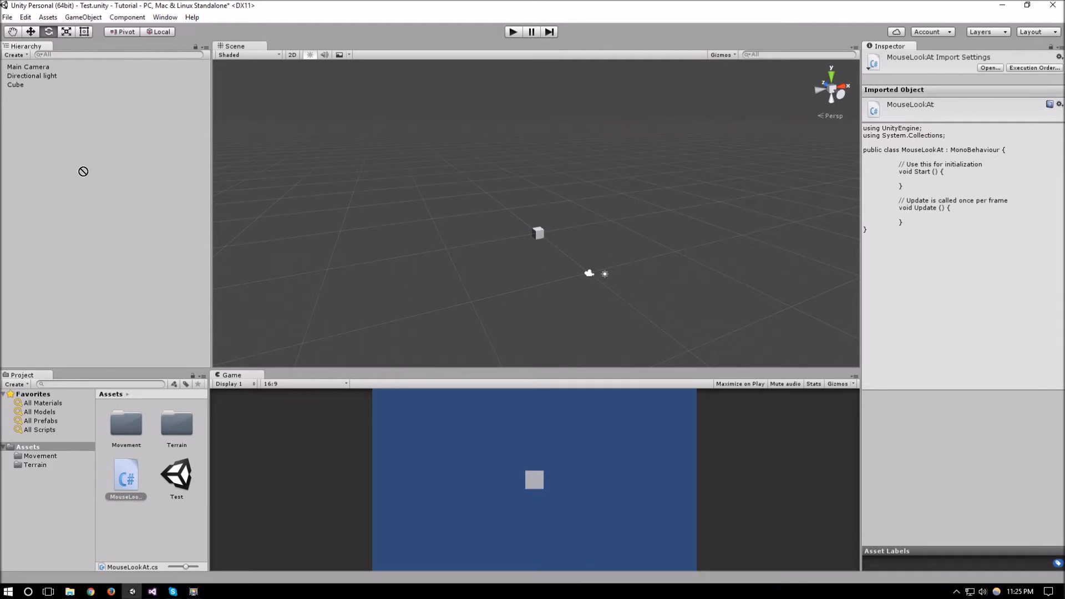
Step: Attach the MouseLookAt script to the Cube in the Hierarchy
left_click(14, 86)
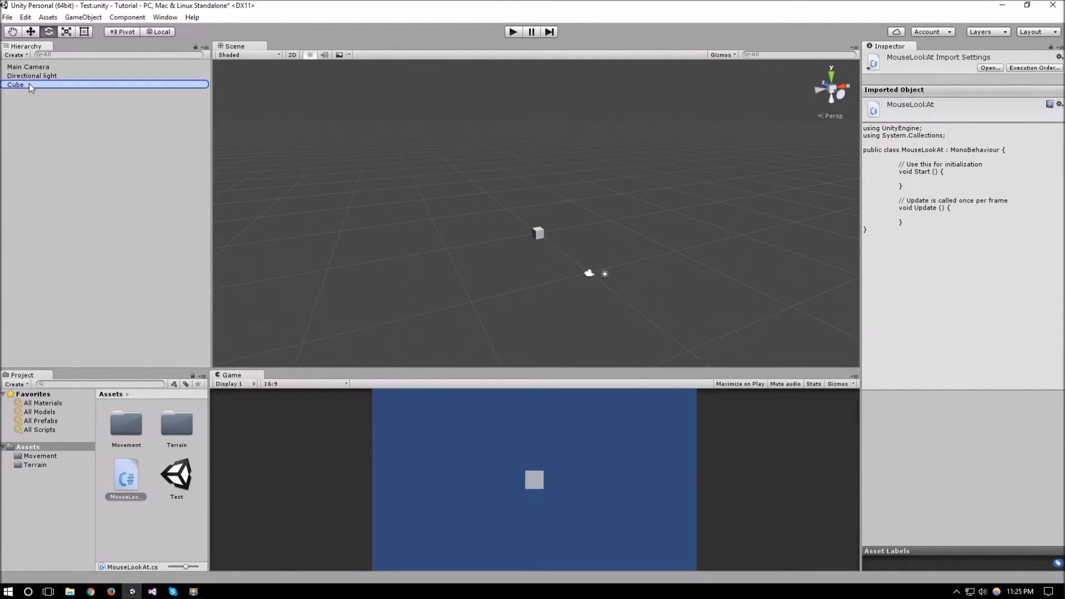
left_click(14, 84)
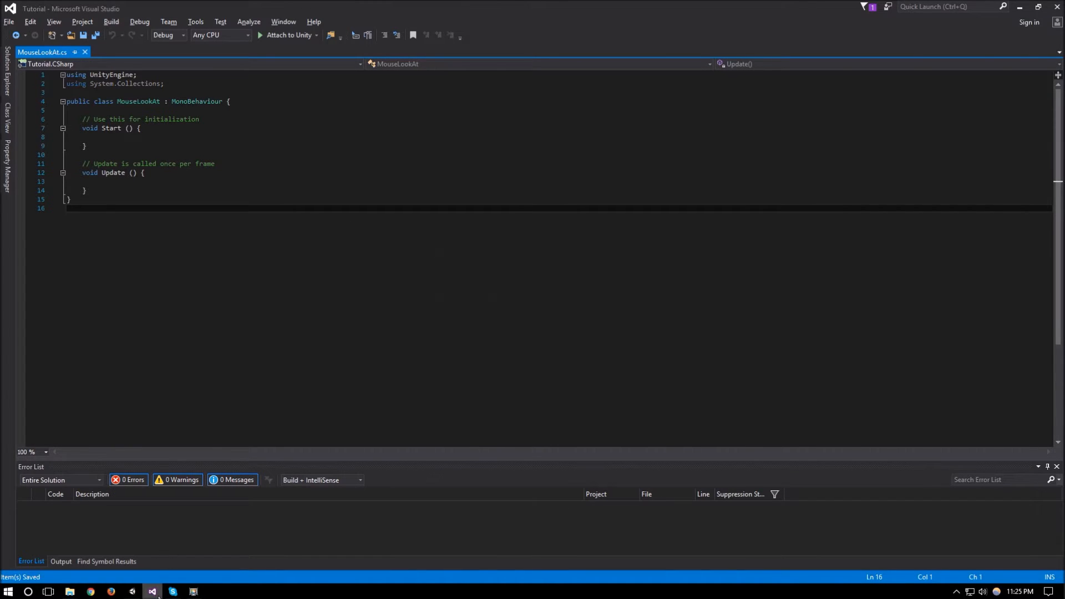
Step: In Update, add transform.LookAt(Camera.main.ScreenToWorldPoint(Input.mousePosition)); via IntelliSense
left_click(172, 591)
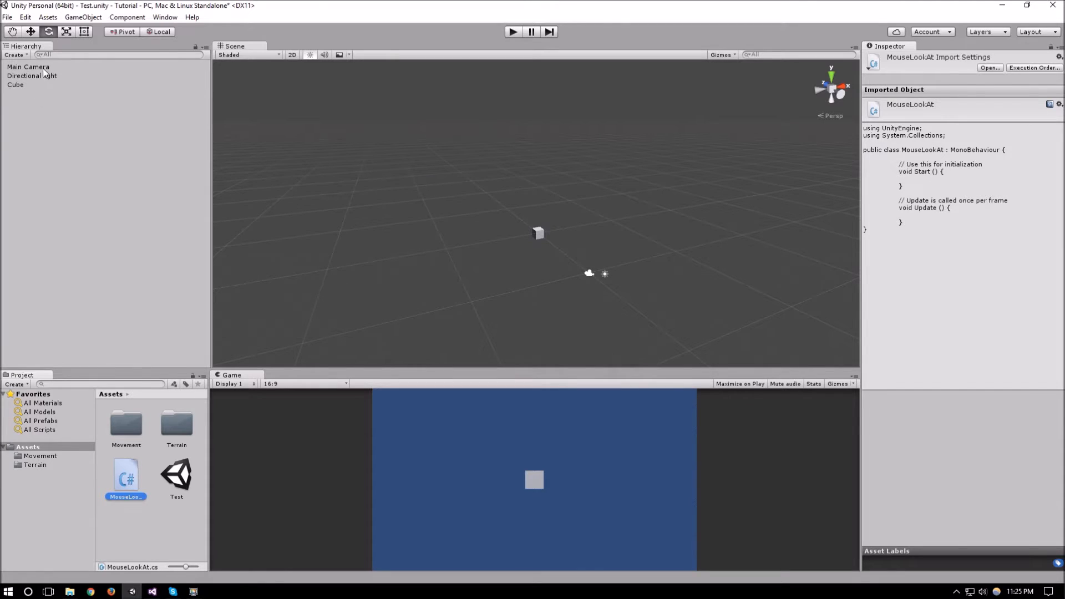
left_click(29, 66)
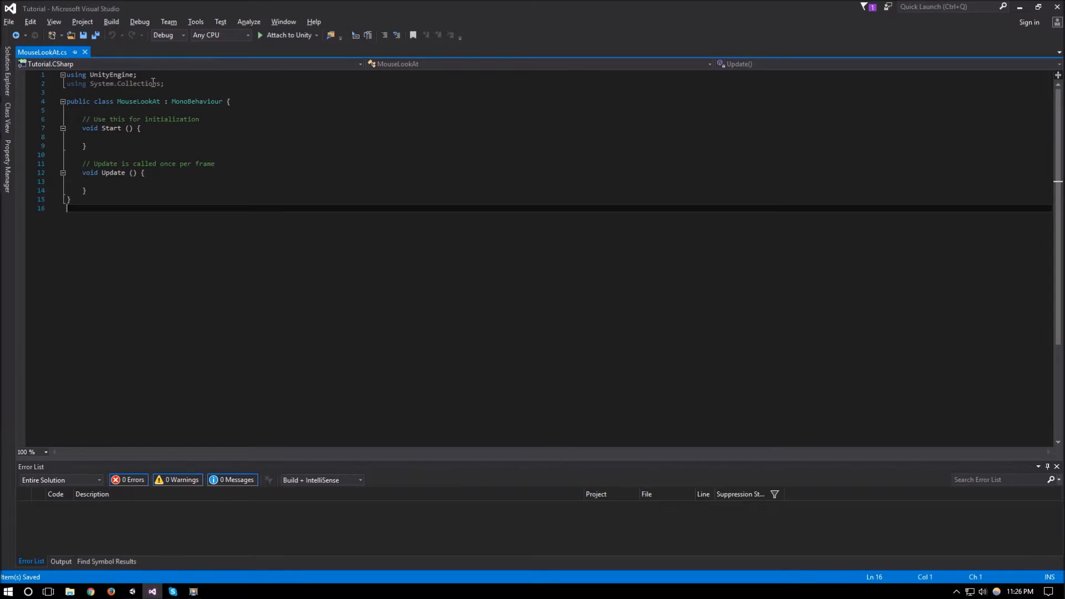
key("Enter")
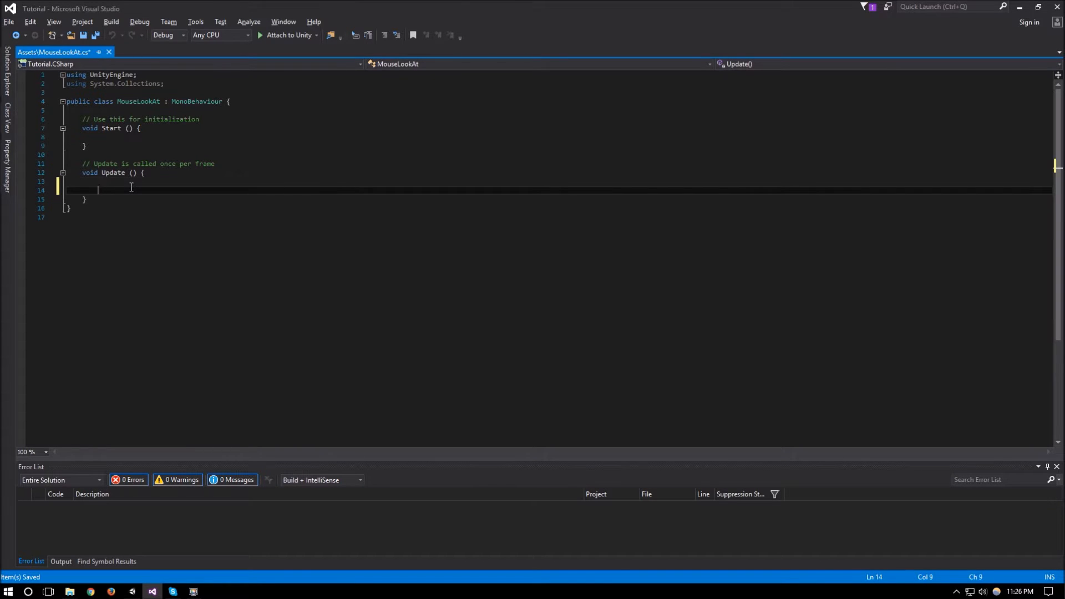
type("transform.LookAt(")
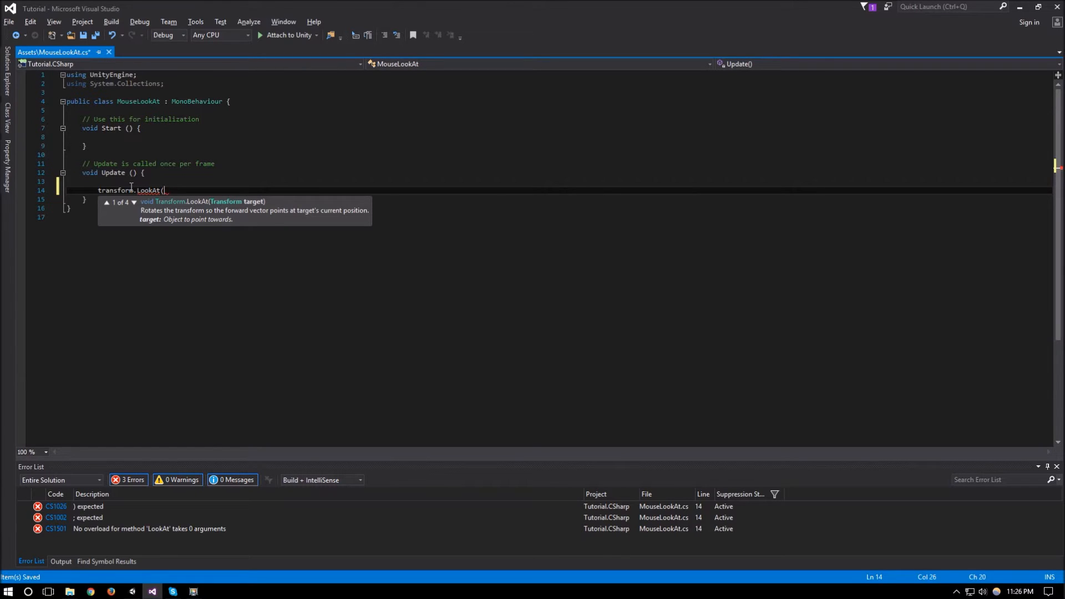
type("Camera.main")
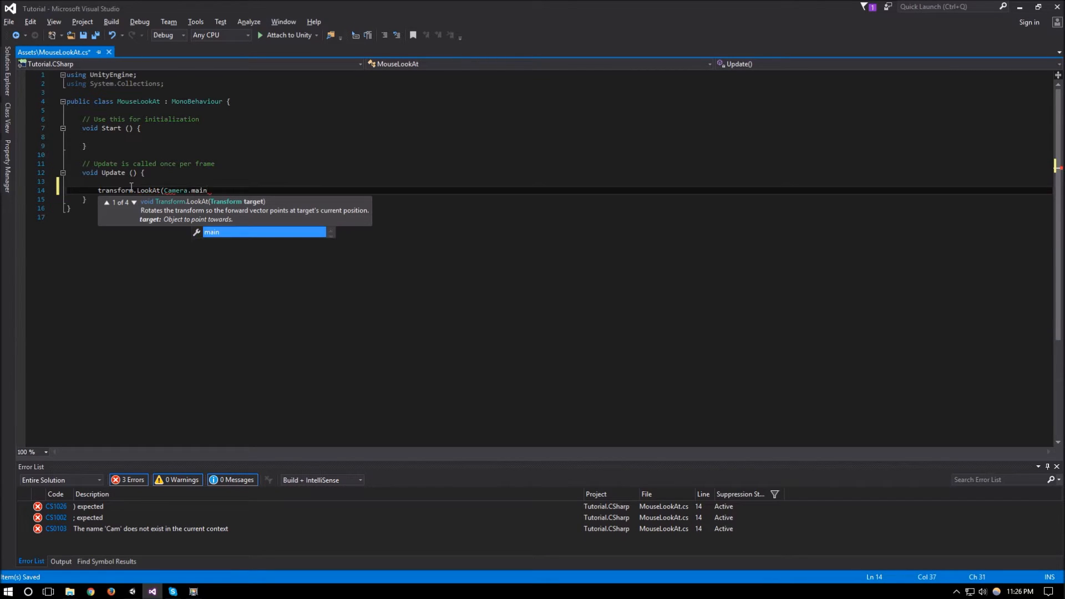
type(".")
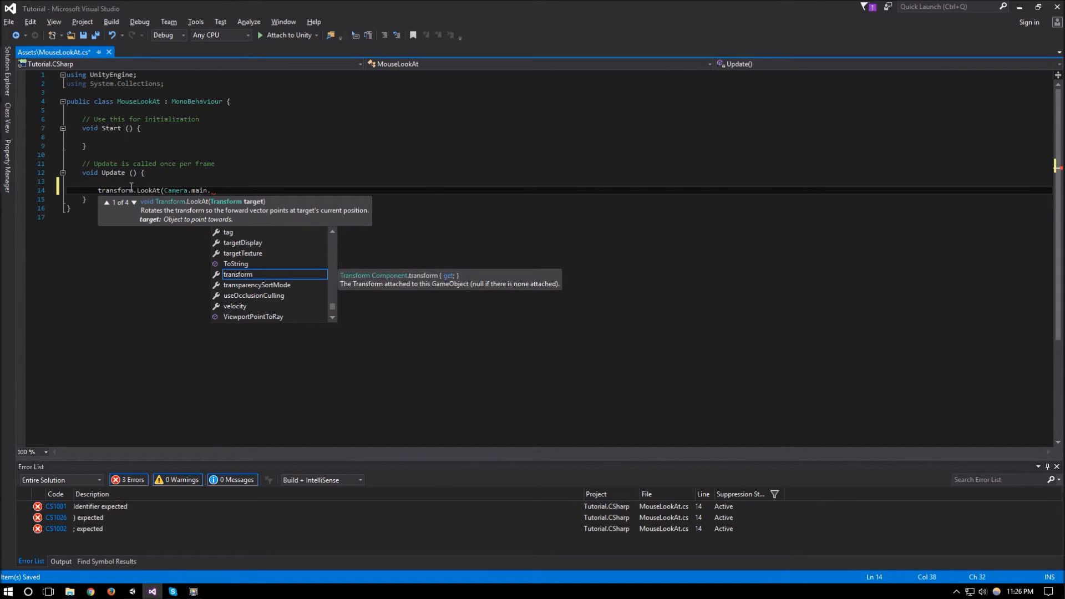
type("ScreenToWorldPoint")
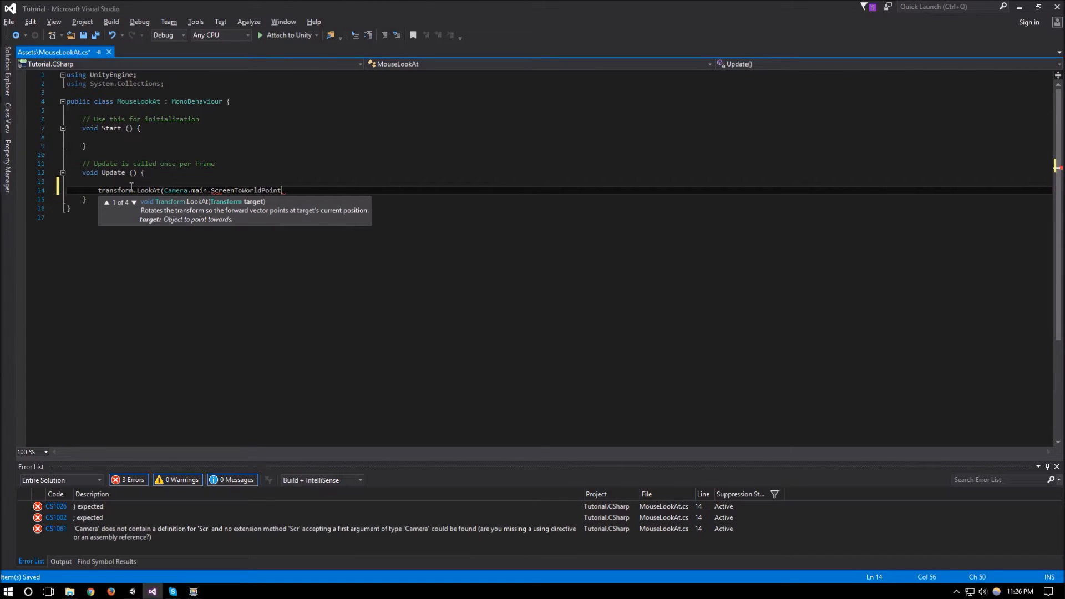
type("(")
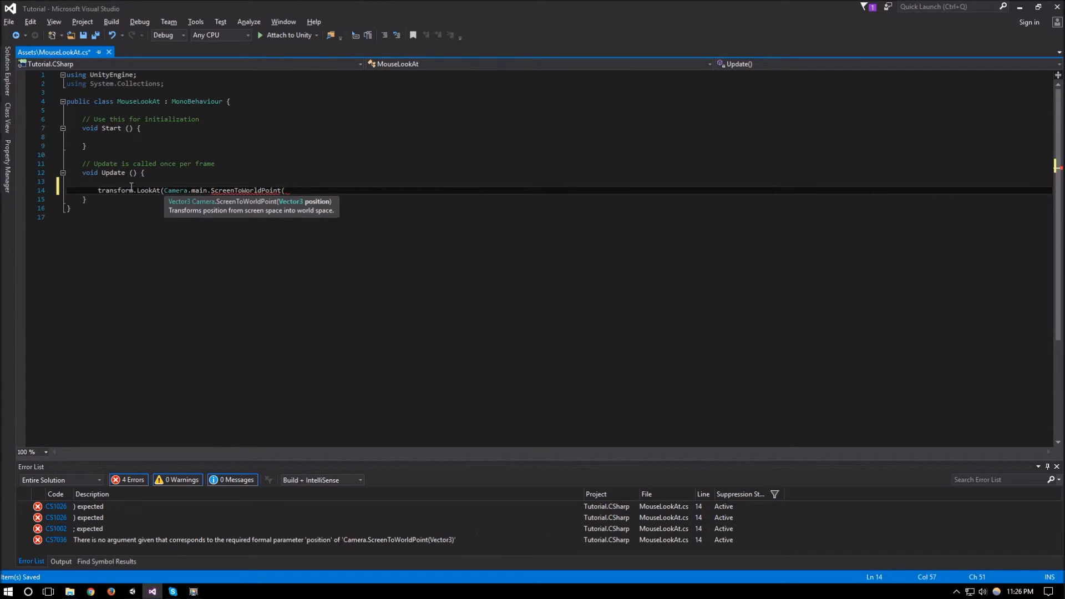
type("I")
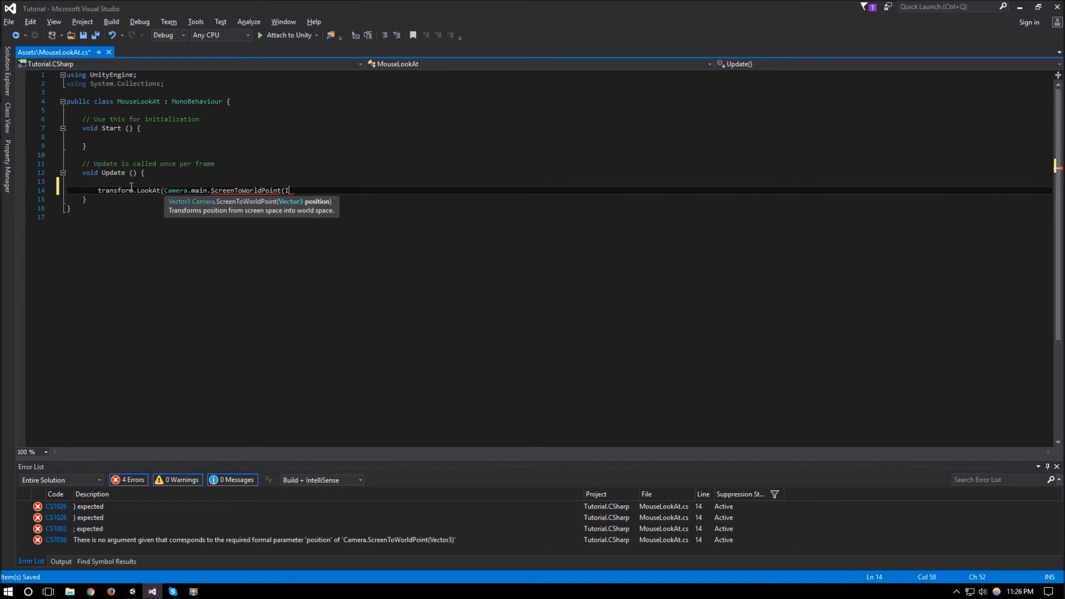
type("Input.mousePosition));")
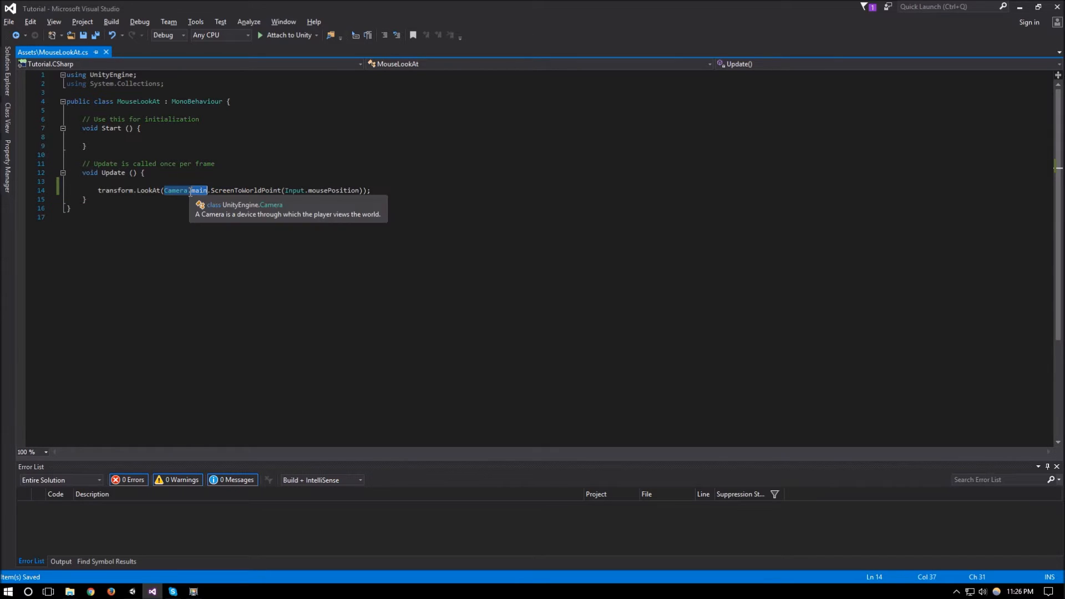
mouse_move(235, 186)
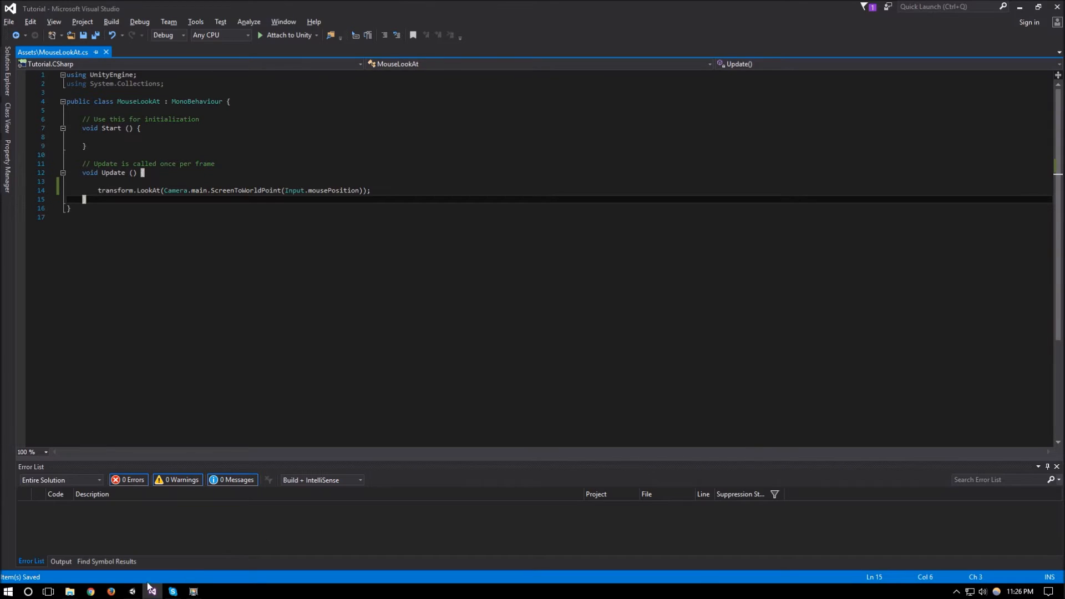
Step: Run the scene in Play mode so the cube turns toward the mouse, then stop it
left_click(172, 591)
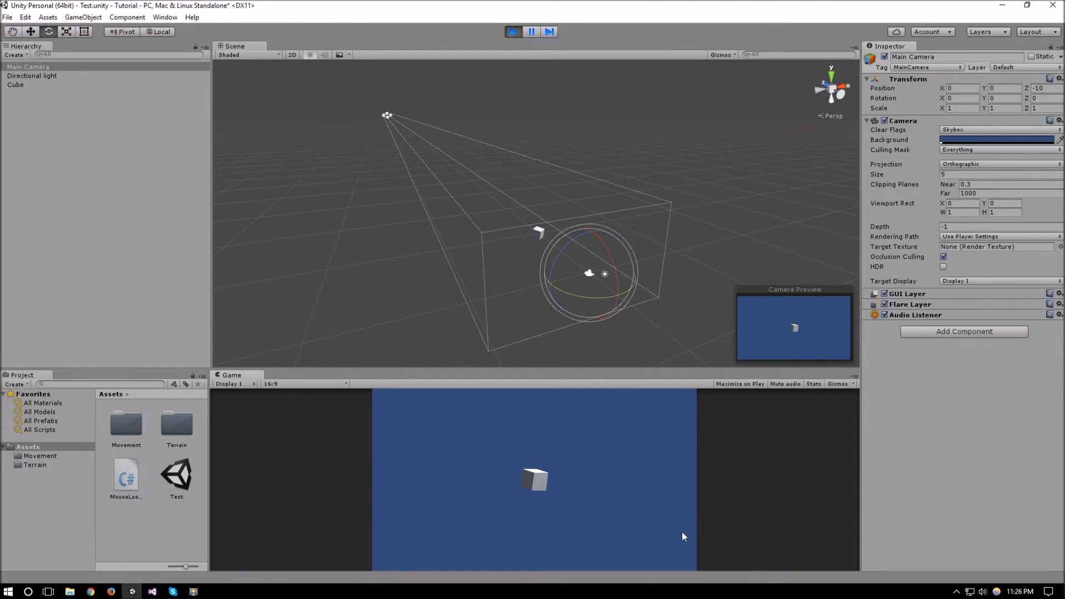
left_click(514, 31)
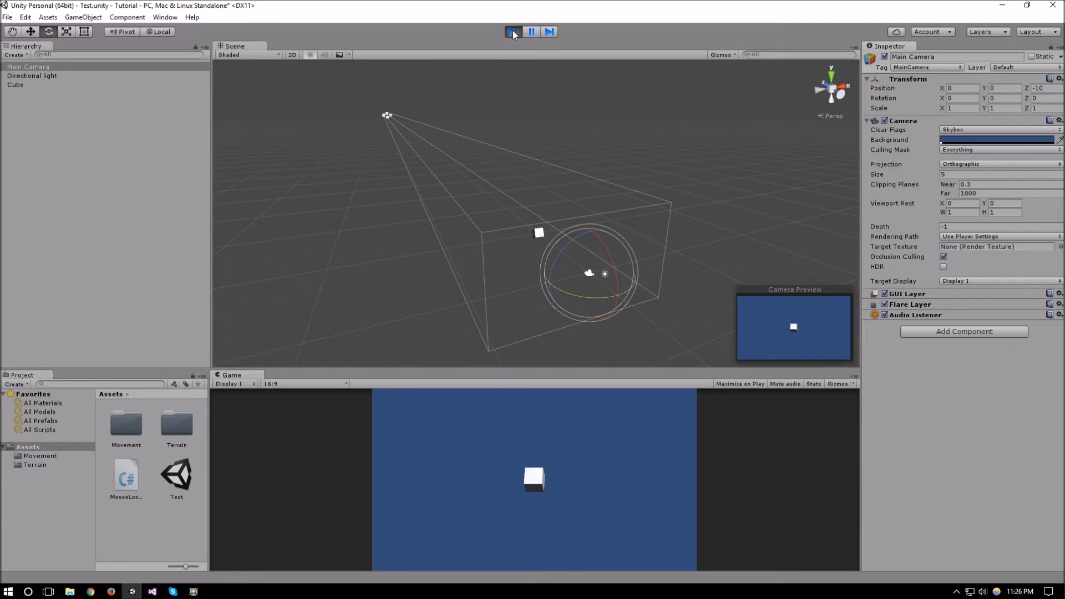
left_click(513, 31)
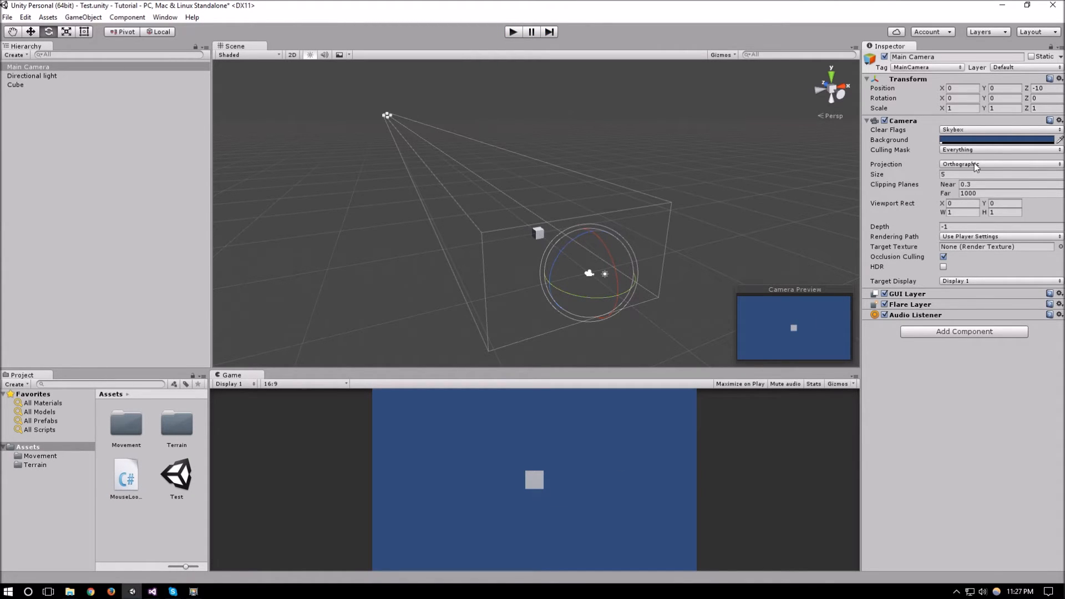
Step: Set the Main Camera's Projection to Perspective with a 60-degree field of view
left_click(999, 164)
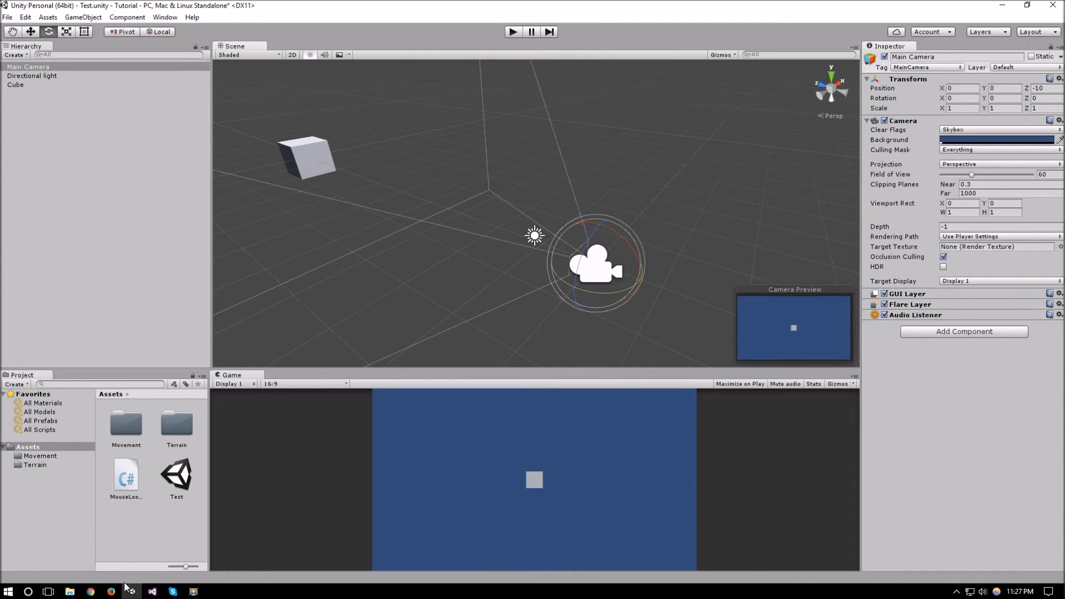
left_click(132, 592)
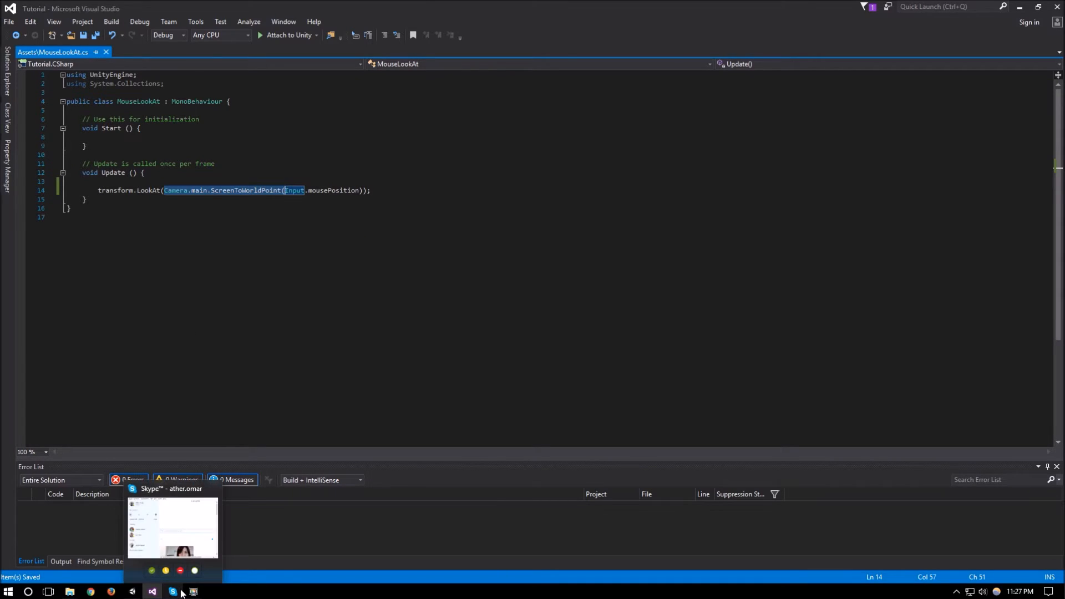
left_click(152, 591)
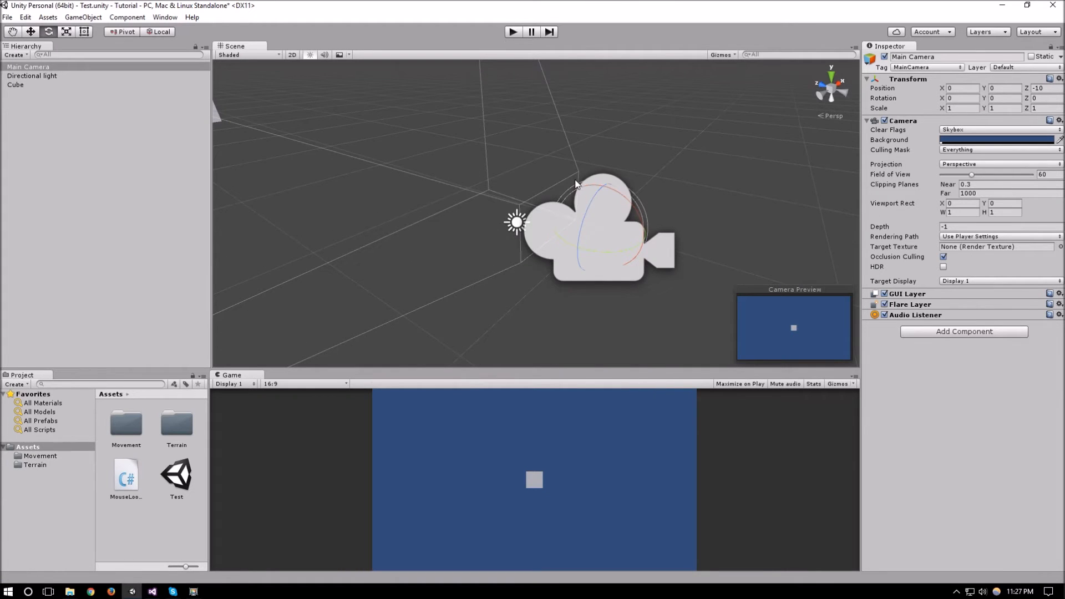
mouse_move(572, 224)
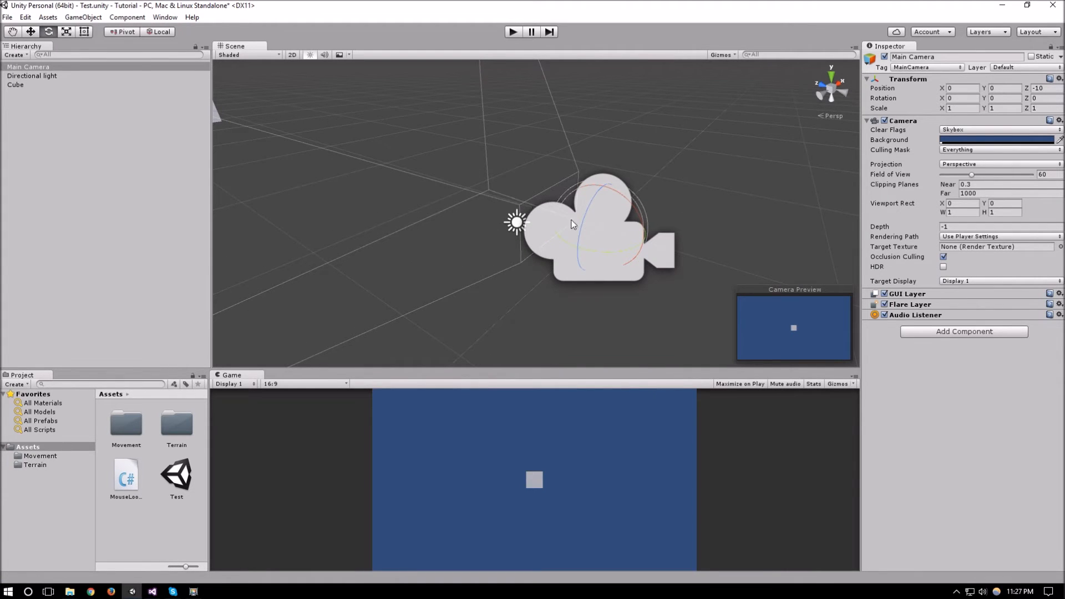
mouse_move(564, 201)
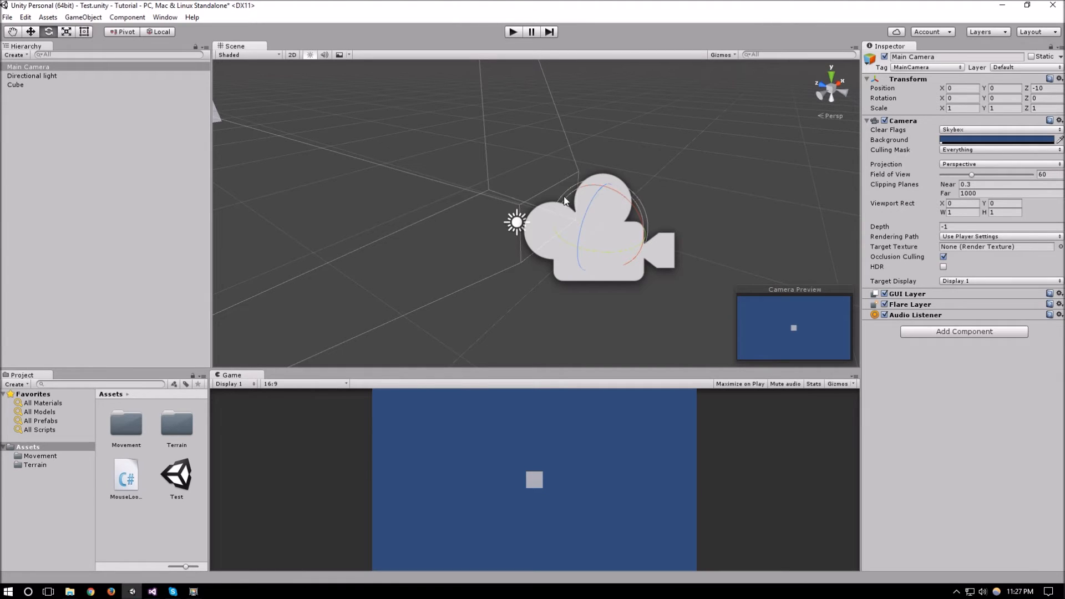
mouse_move(564, 172)
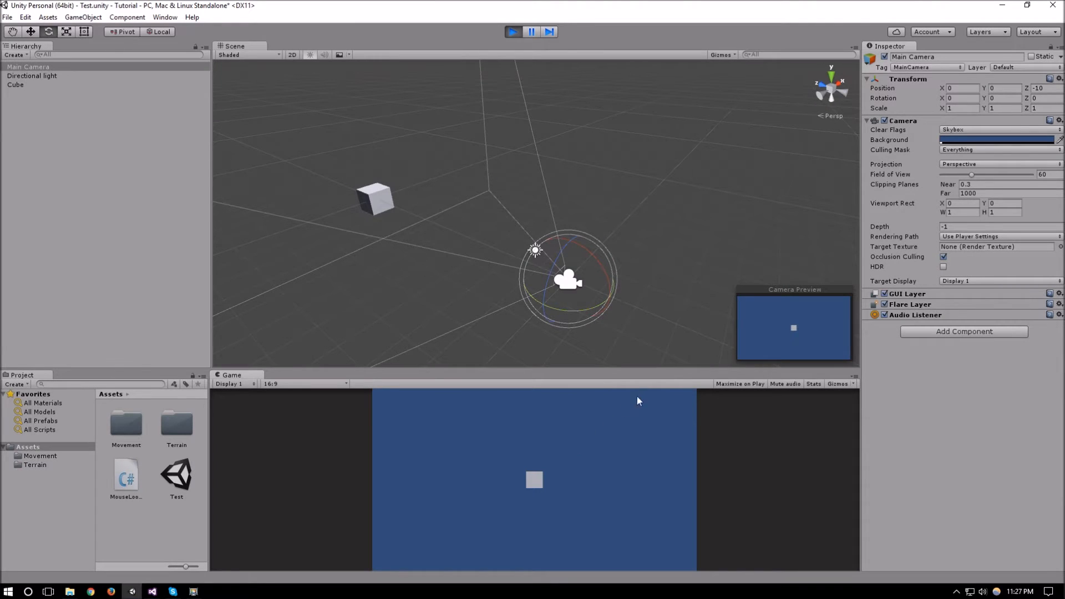
mouse_move(505, 544)
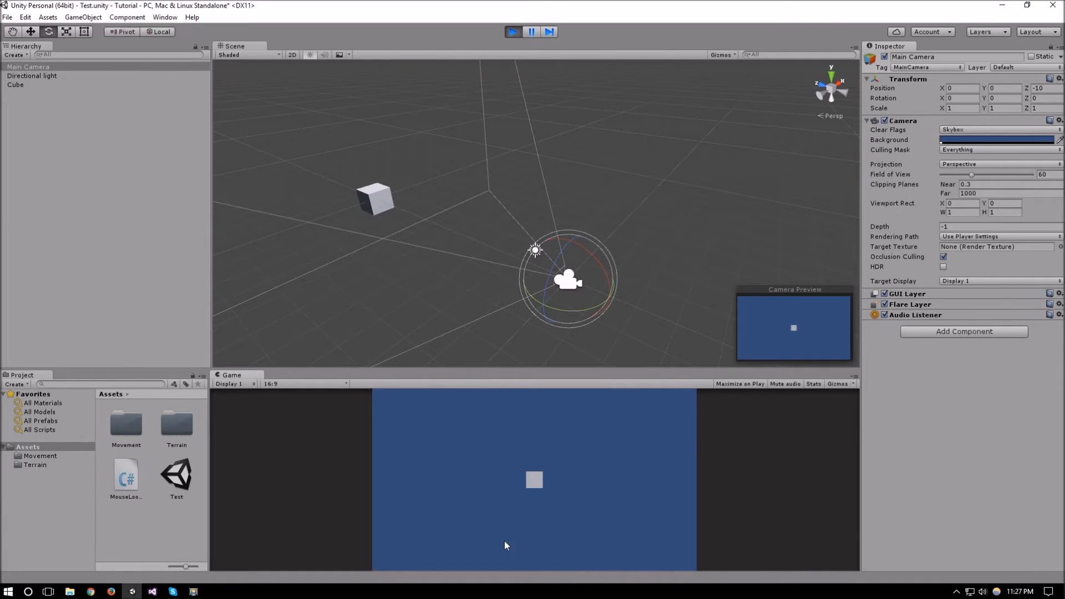
mouse_move(568, 273)
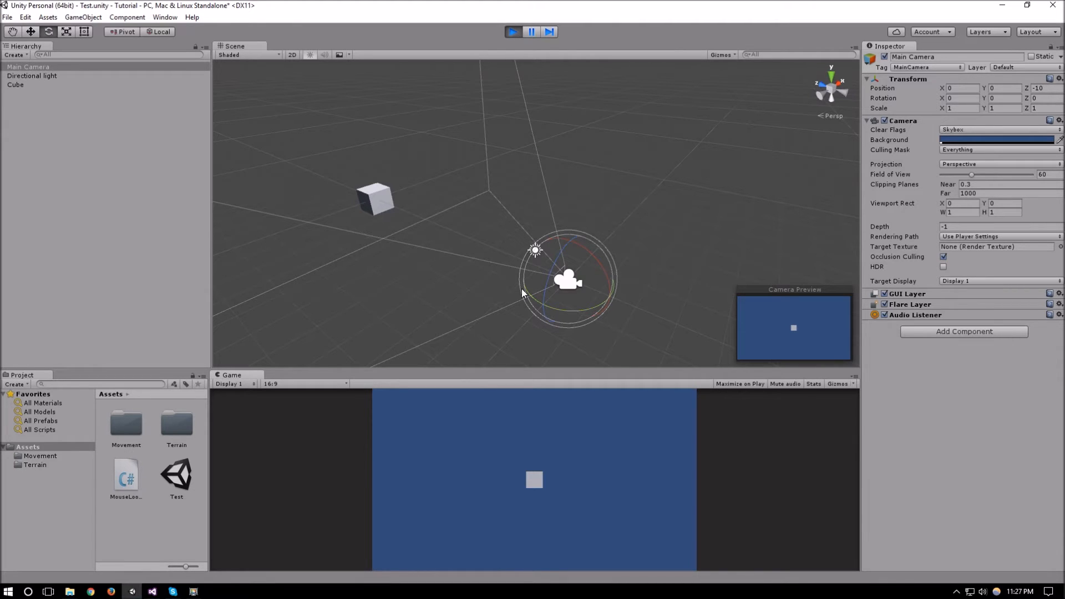
mouse_move(576, 316)
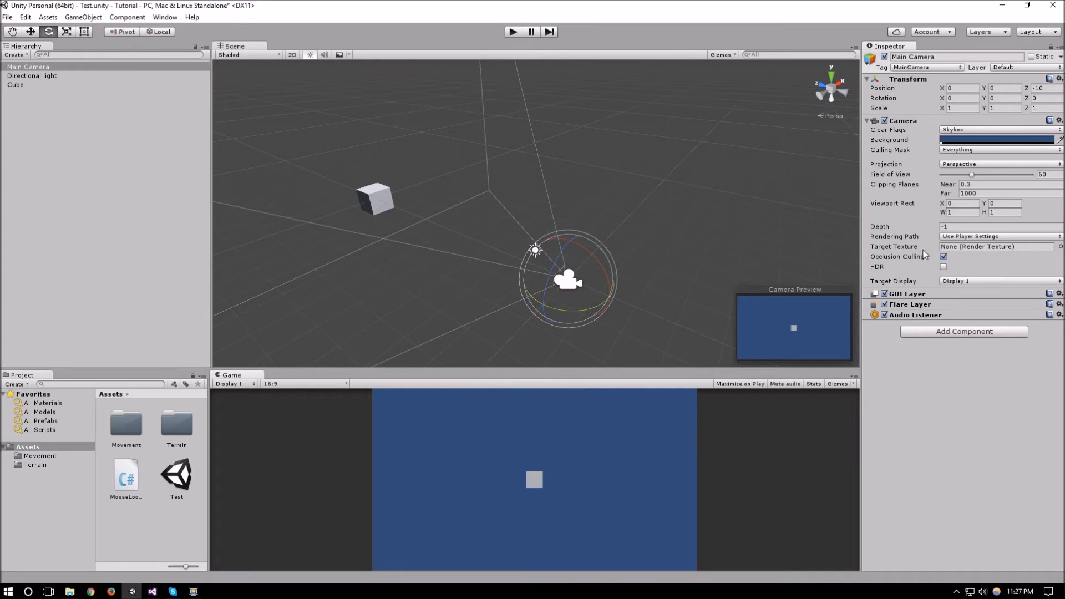
mouse_move(677, 195)
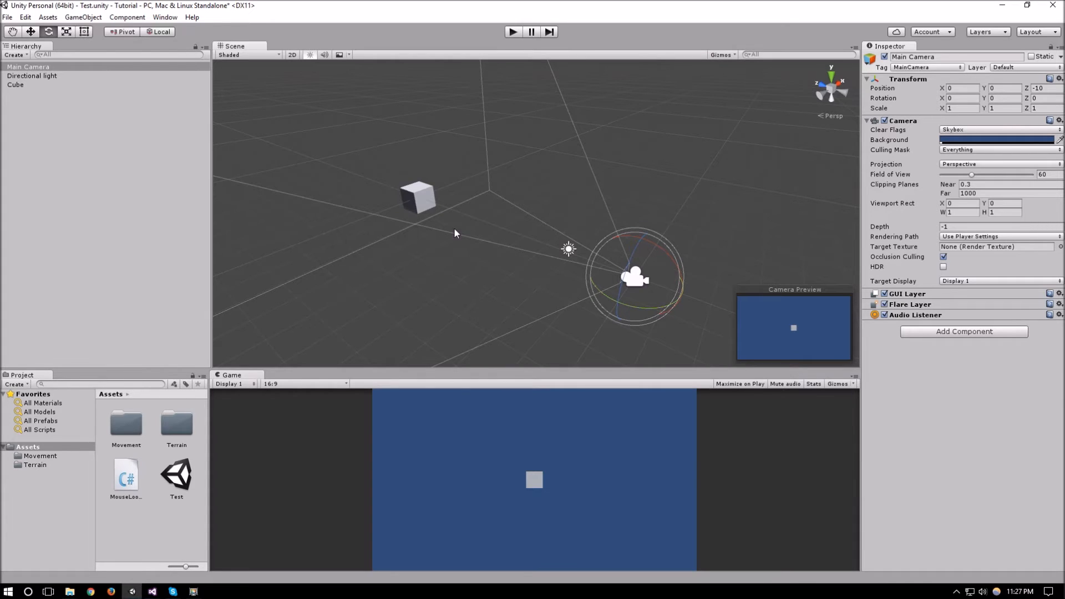
mouse_move(559, 257)
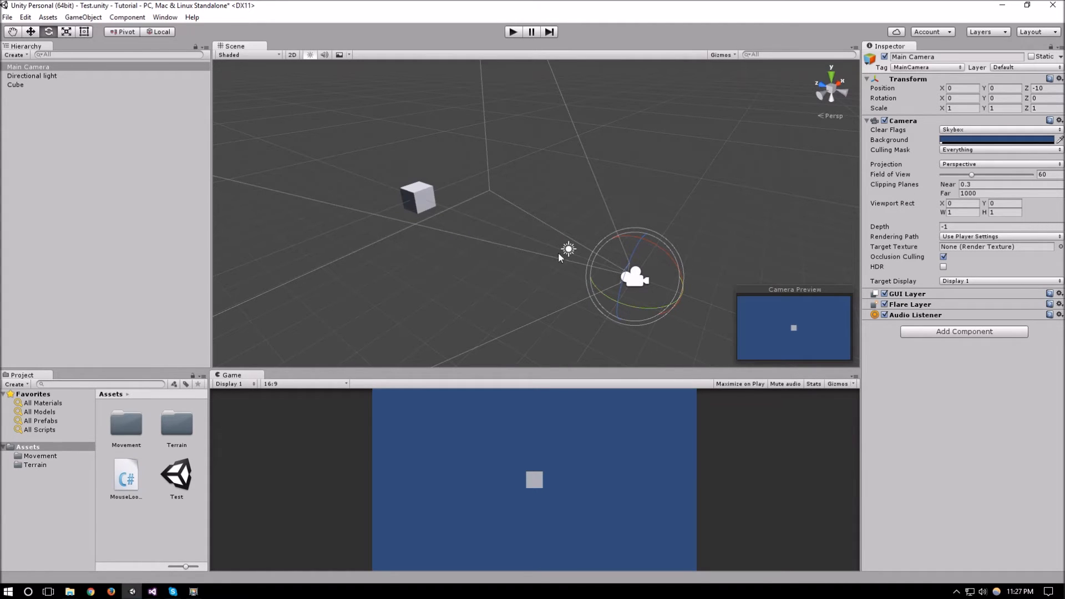
mouse_move(519, 186)
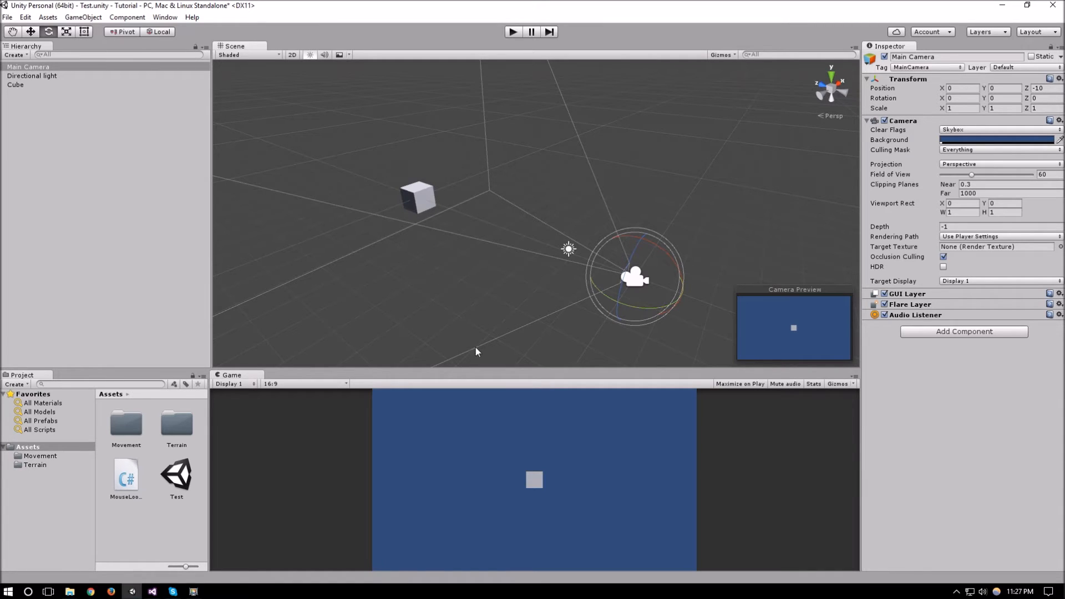
mouse_move(613, 118)
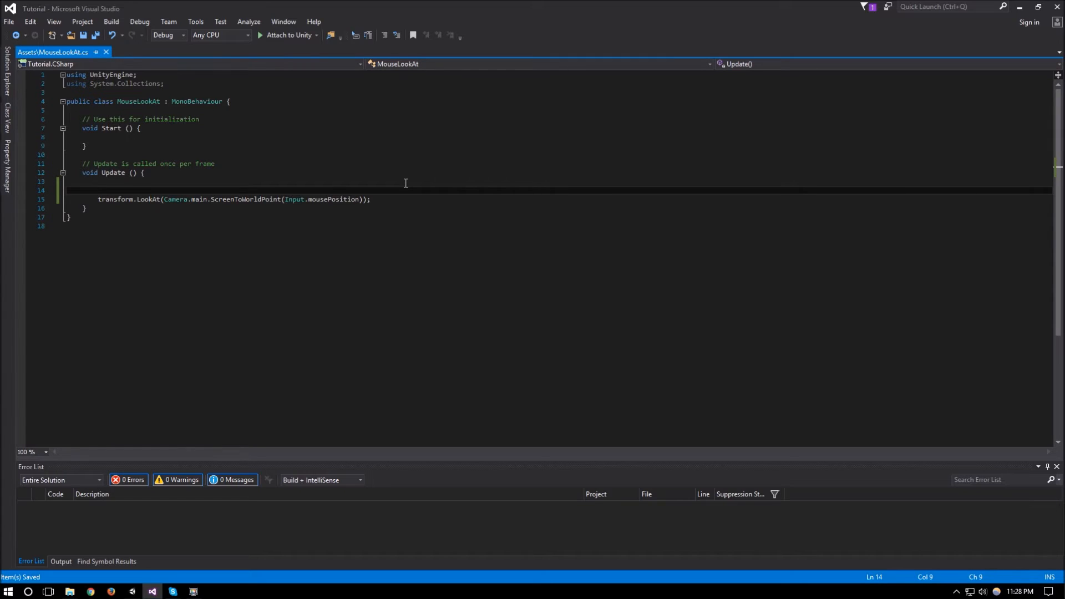
Step: Add Ray mouseRay = Camera.main.ScreenPointToRay(Input.mousePosition); and comment out the old LookAt as Ortho Camera
type("Ray mous")
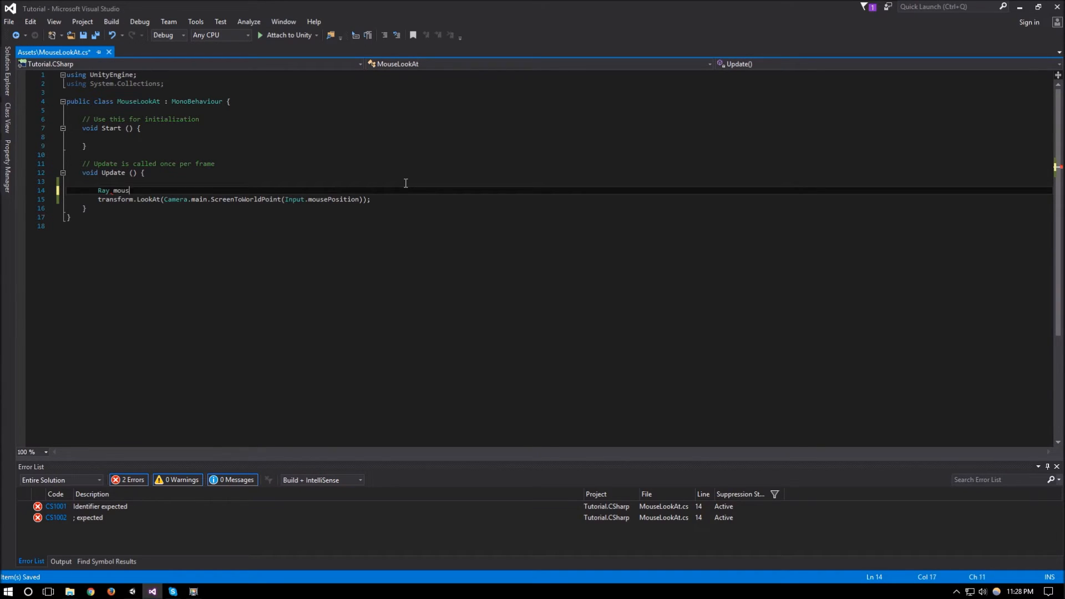
type("eRay =")
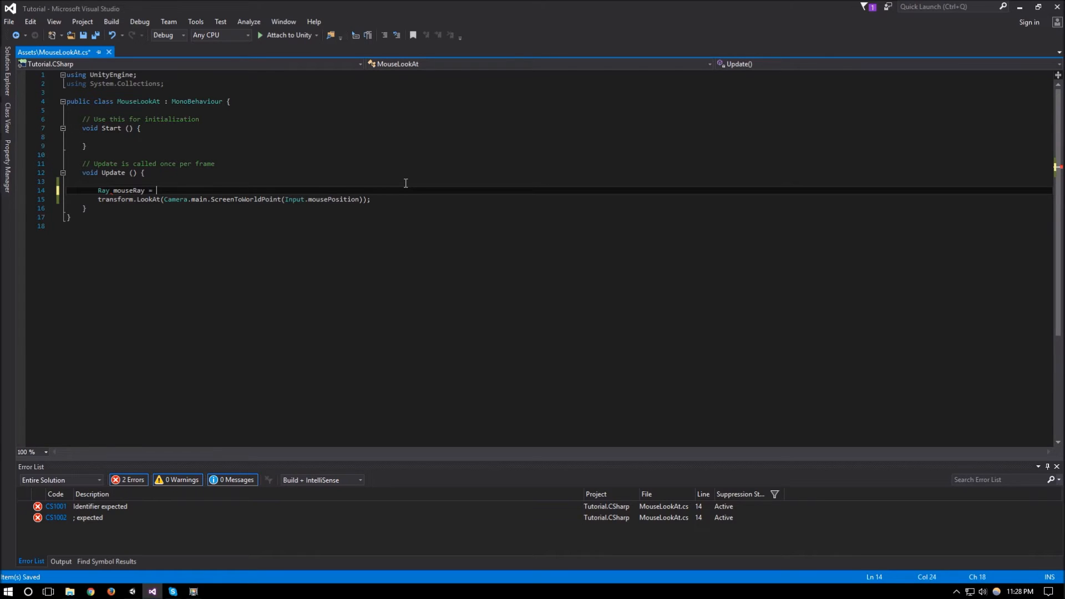
type("Camera.main")
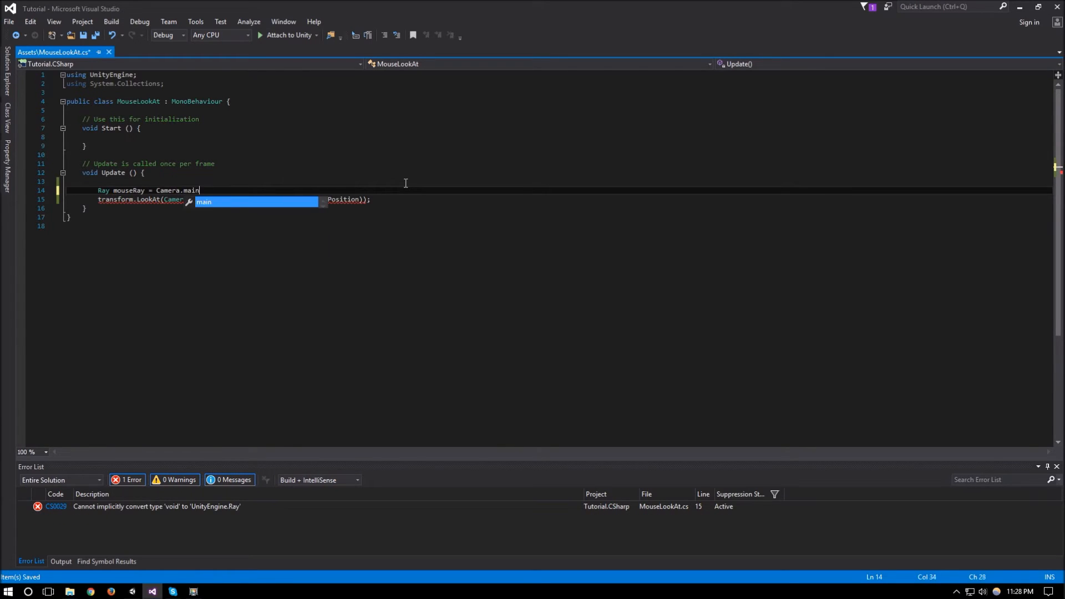
type(".ScreenPointToRay(")
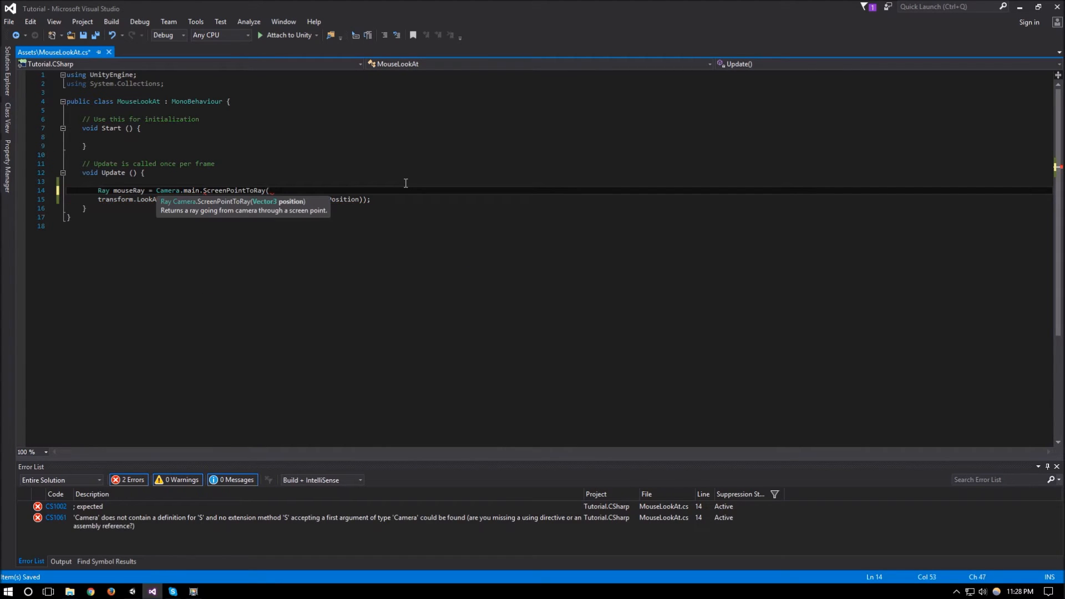
type("Input.mousePosition);")
type("//Ortho")
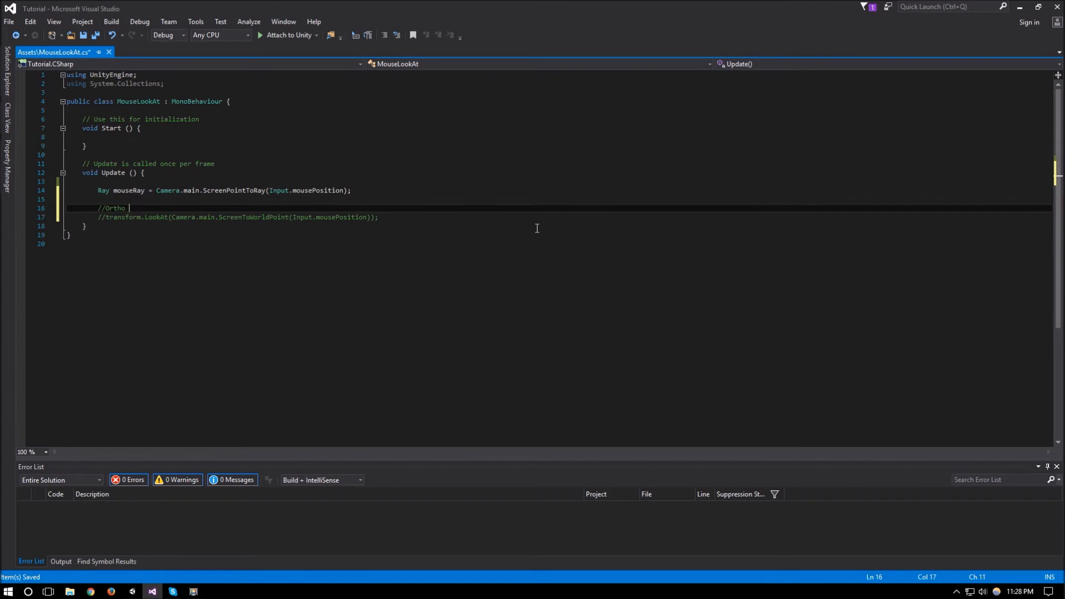
type("Camera")
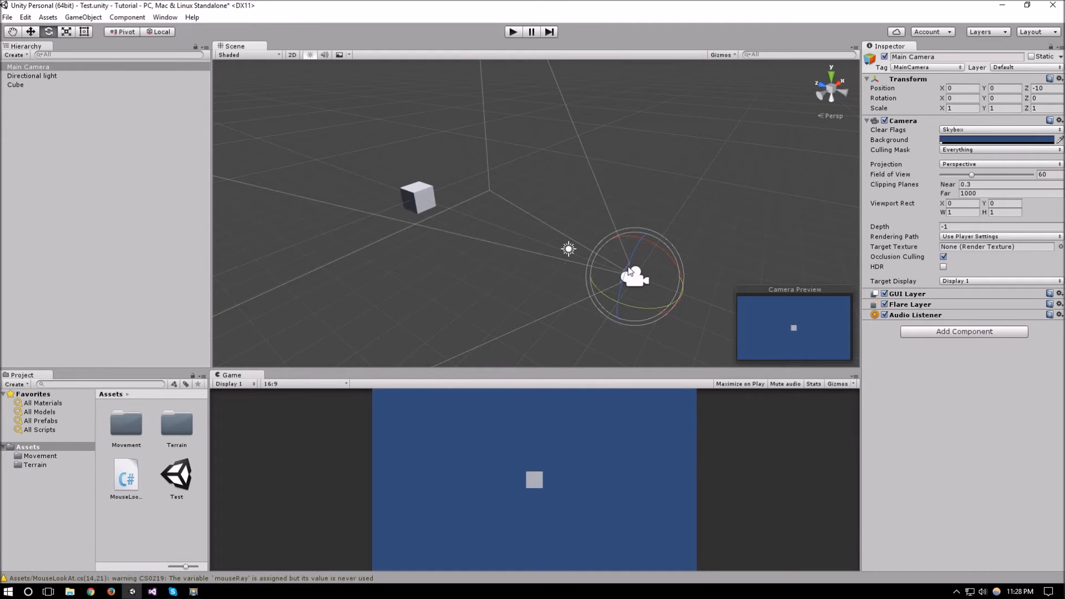
mouse_move(606, 226)
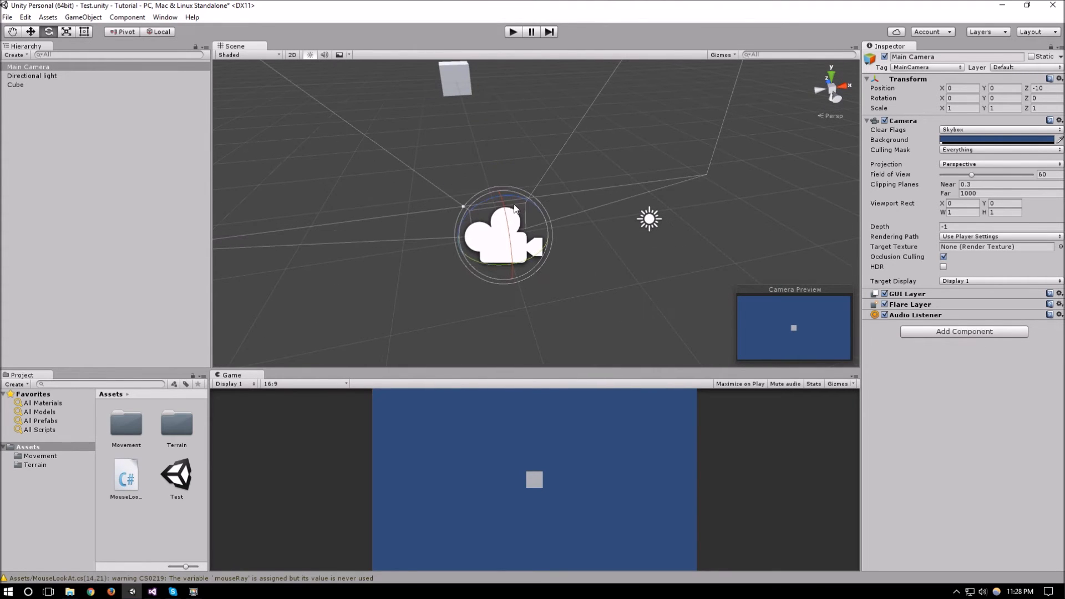
mouse_move(526, 209)
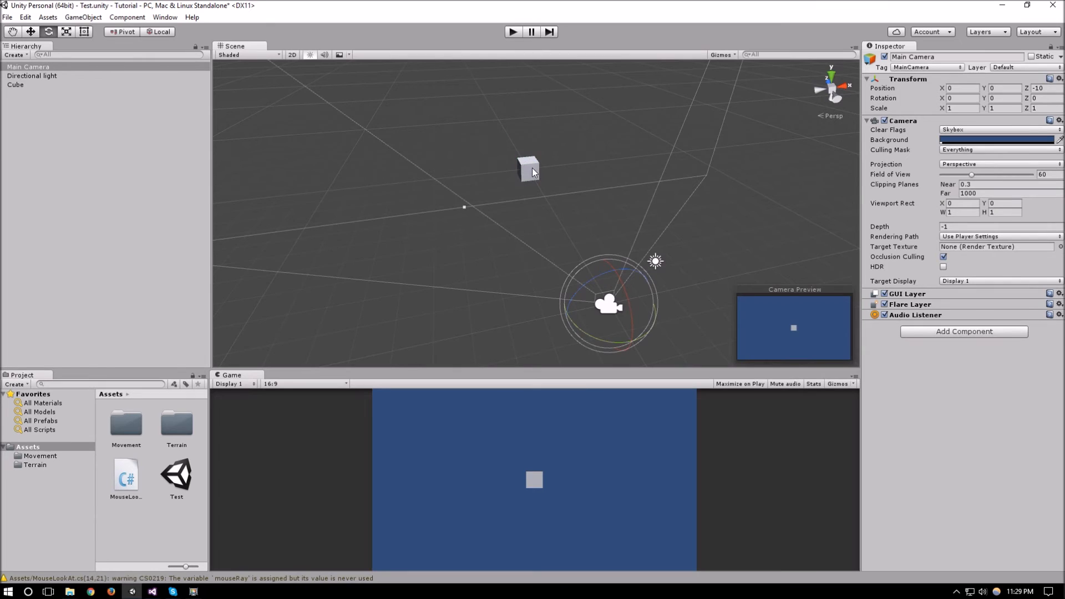
mouse_move(529, 160)
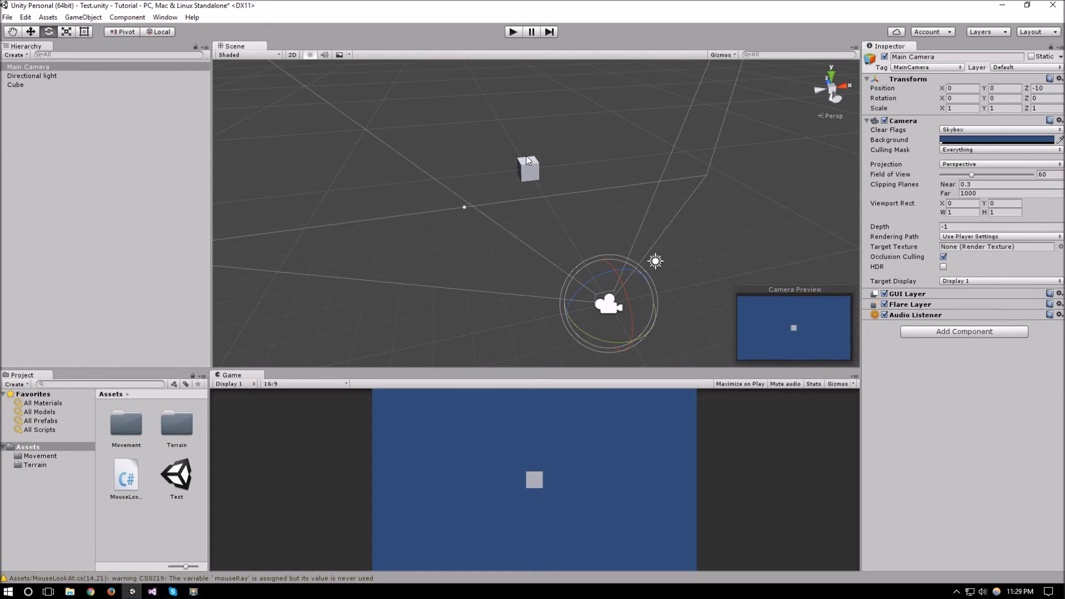
Step: Let the script recompile in Unity, showing only the unused mouseRay warning
left_click(15, 84)
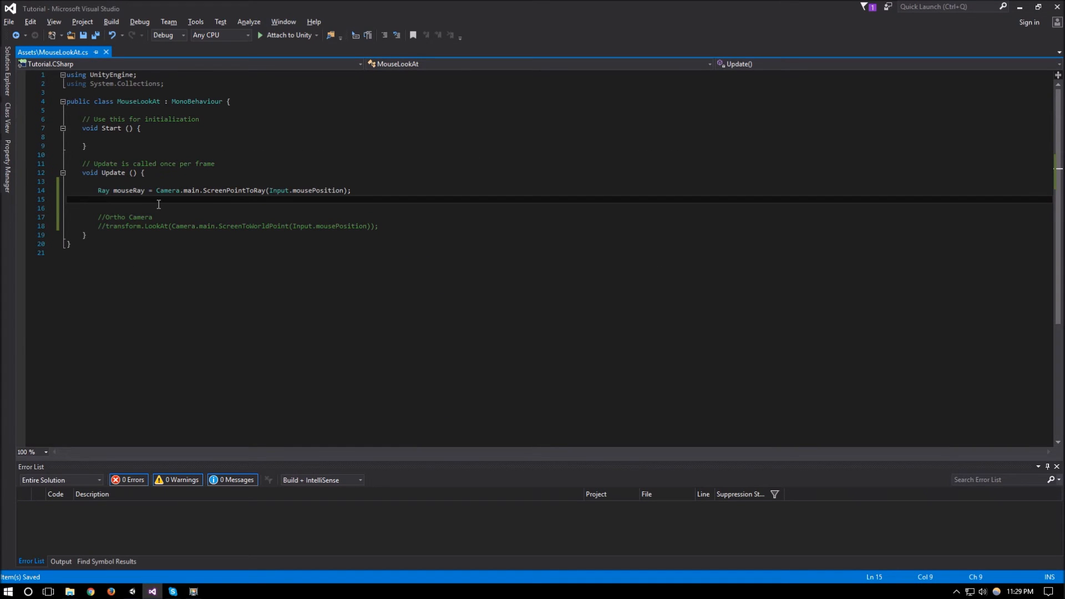
Step: Add float midPoint = (transform.position - Camera.main.transform.position).magnitude; in Update
type("float midPoint =")
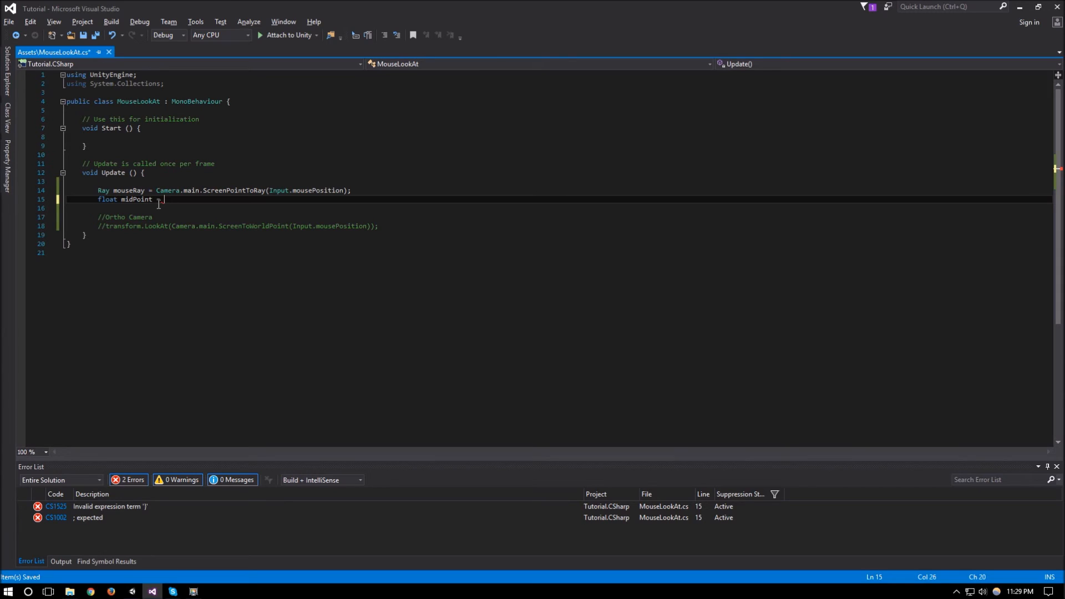
type("transform.position")
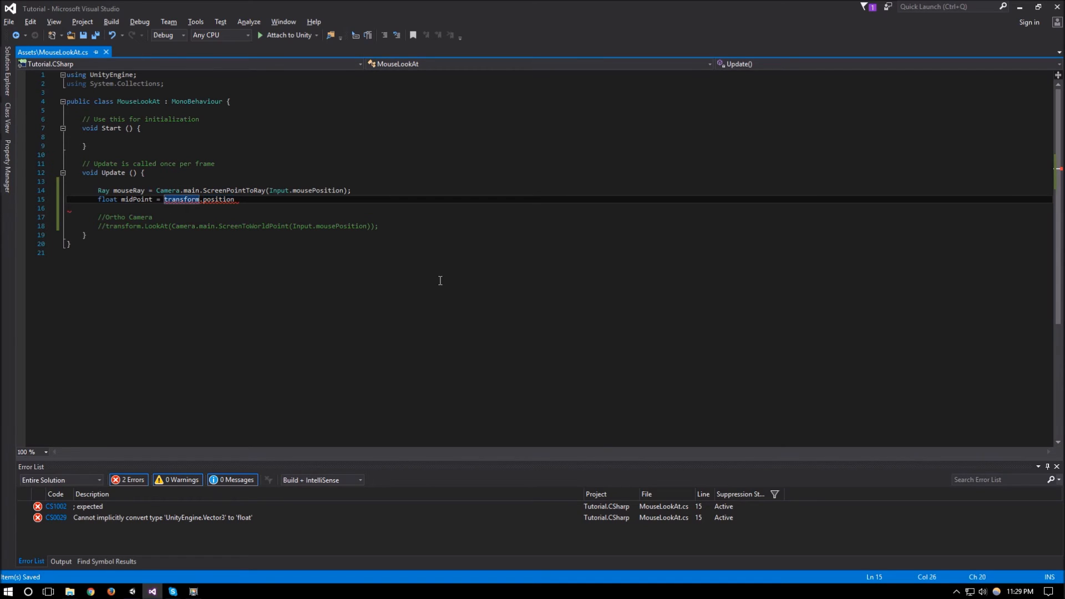
type("(")
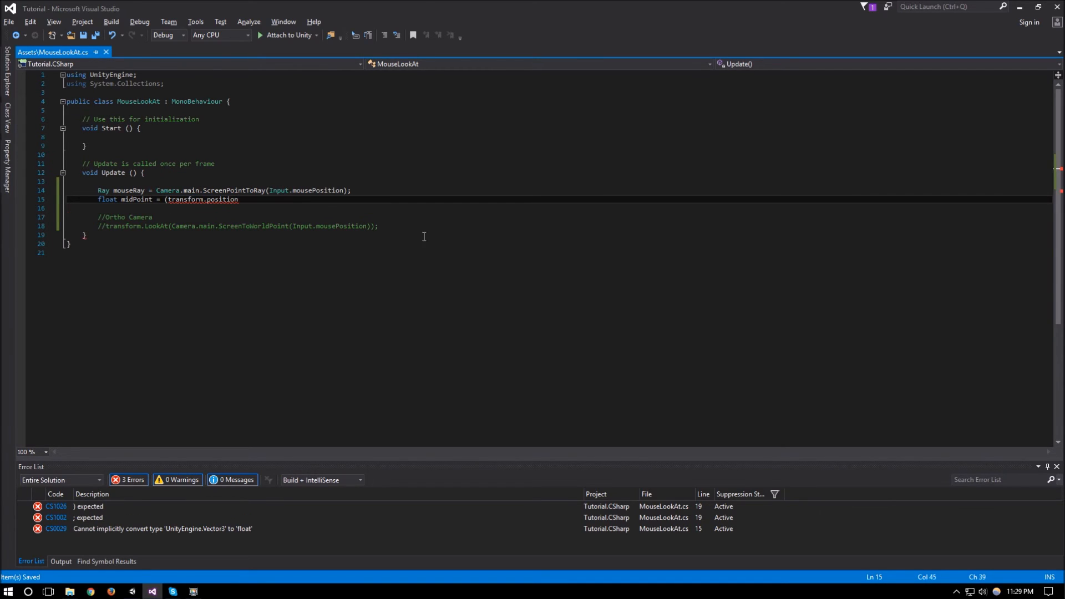
type("-")
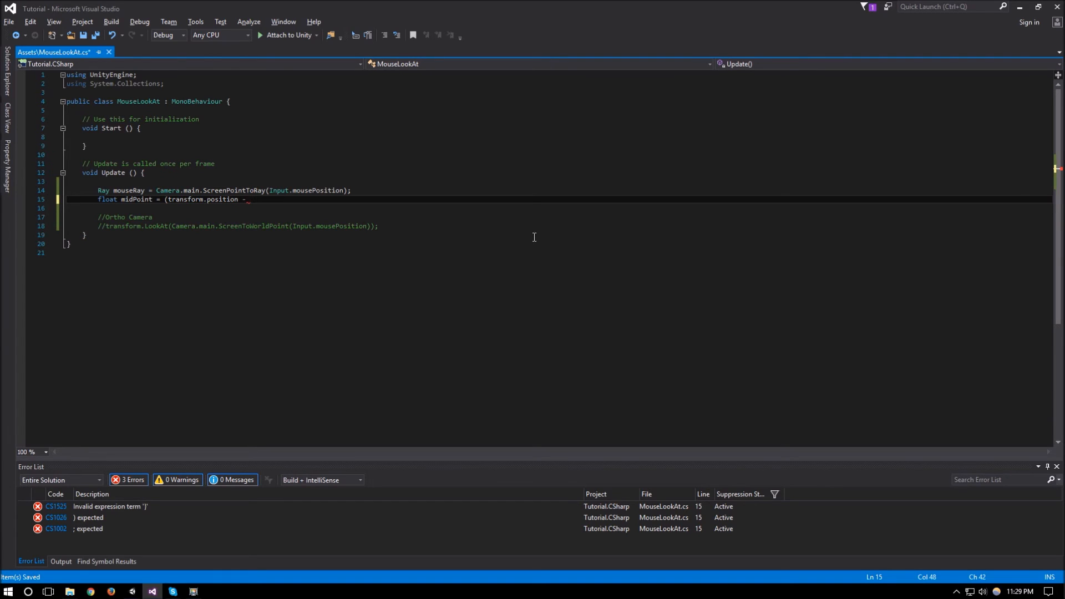
type("Camera,")
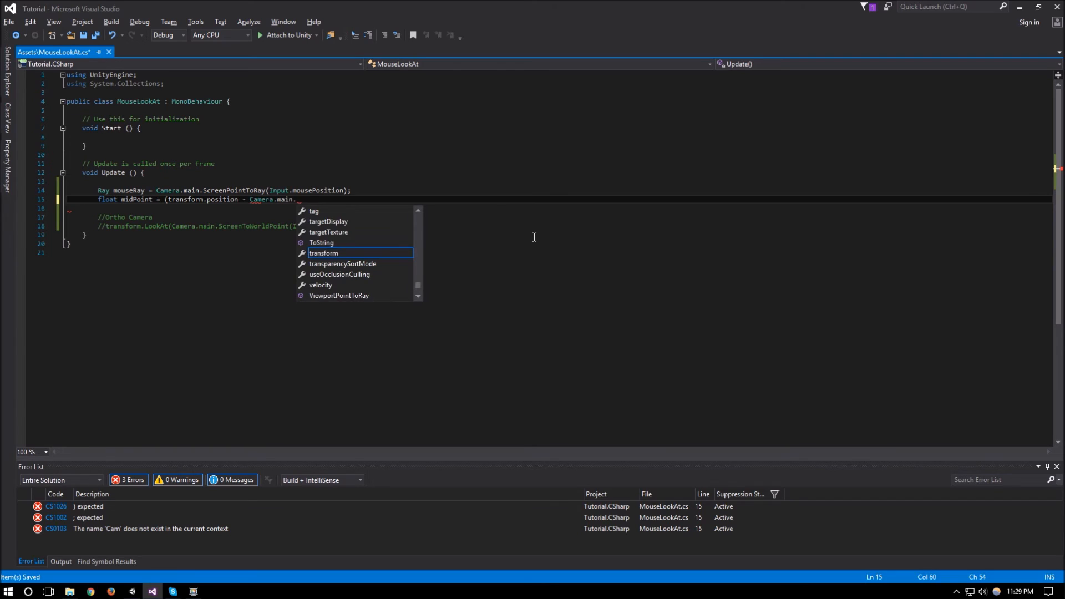
type("transform.position).magnitude;")
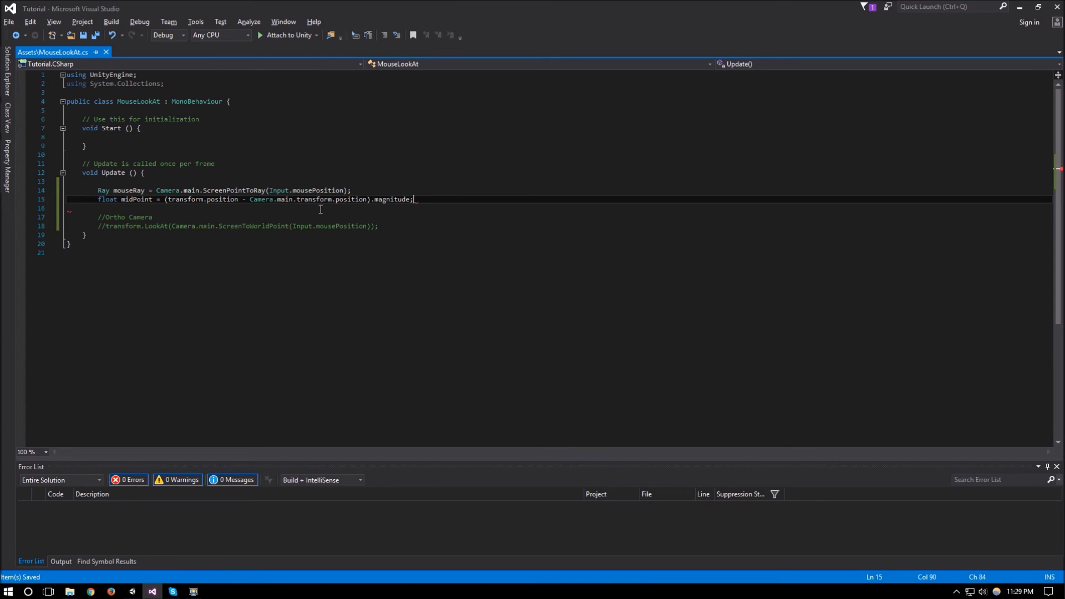
left_click_drag(166, 198, 369, 198)
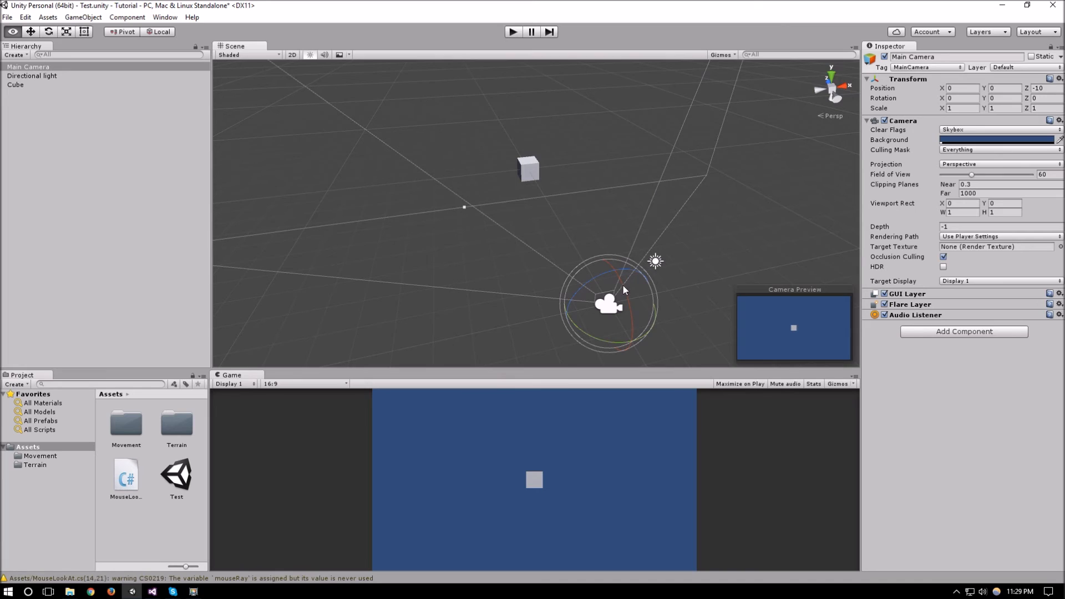
mouse_move(643, 227)
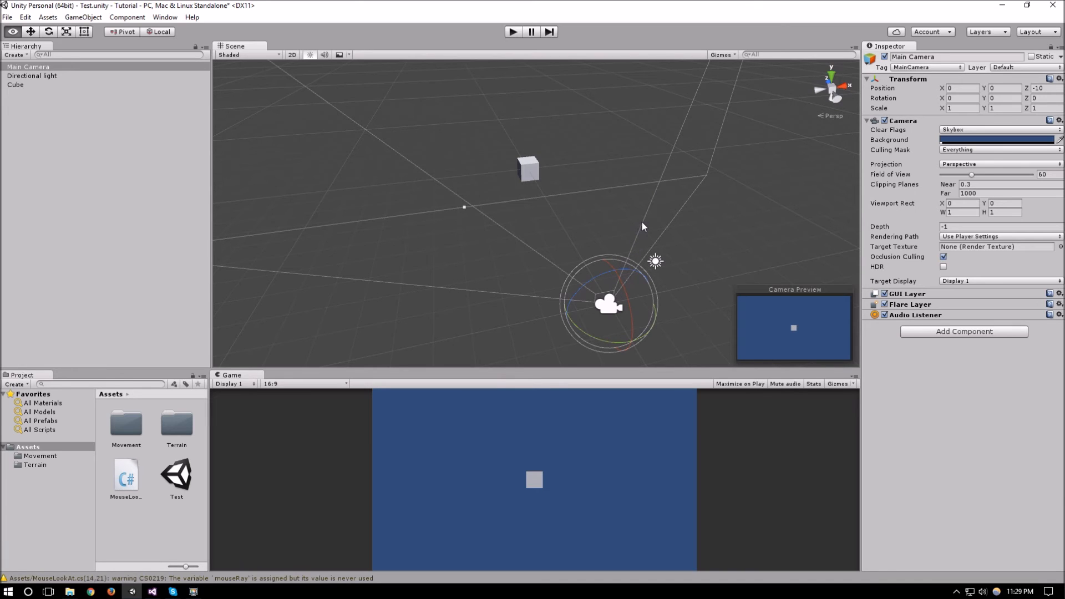
mouse_move(518, 313)
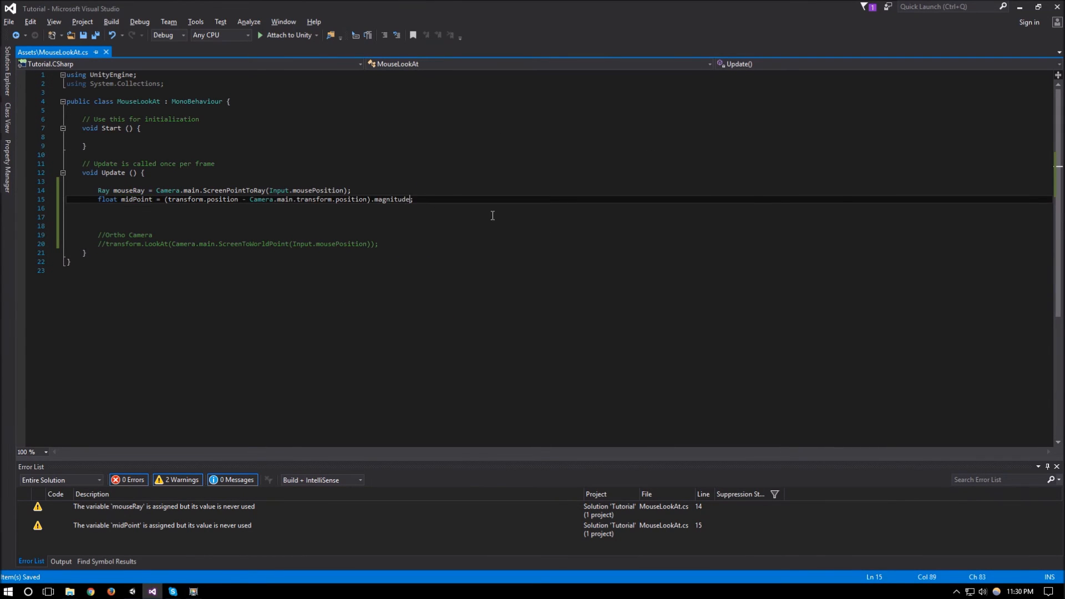
Step: Halve midPoint with * 0.5f and begin transform.LookAt(mouseRay.origin on line 17
type("*")
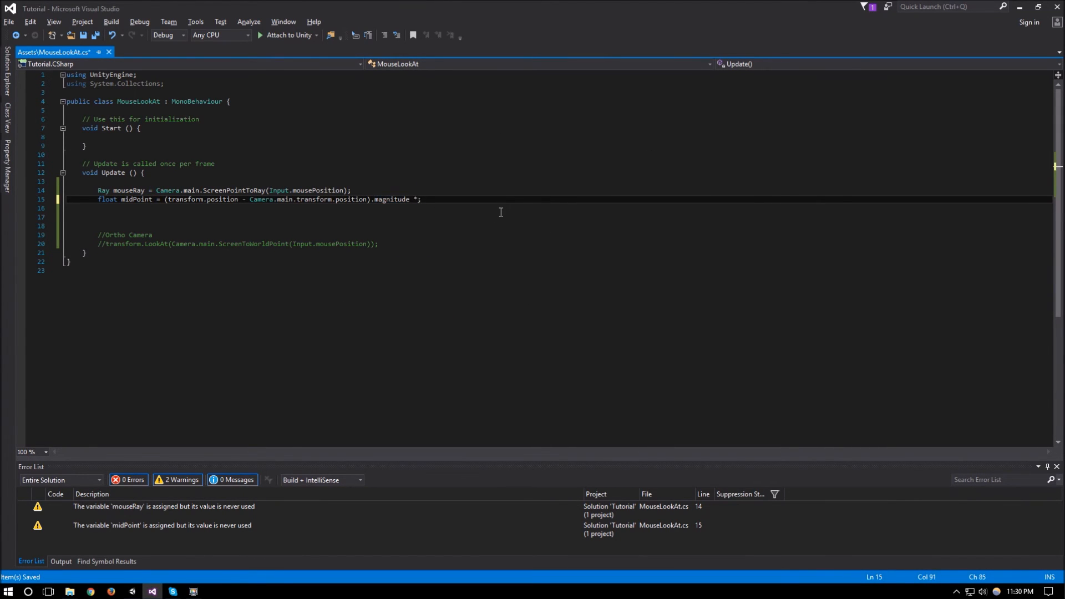
type("0.5f")
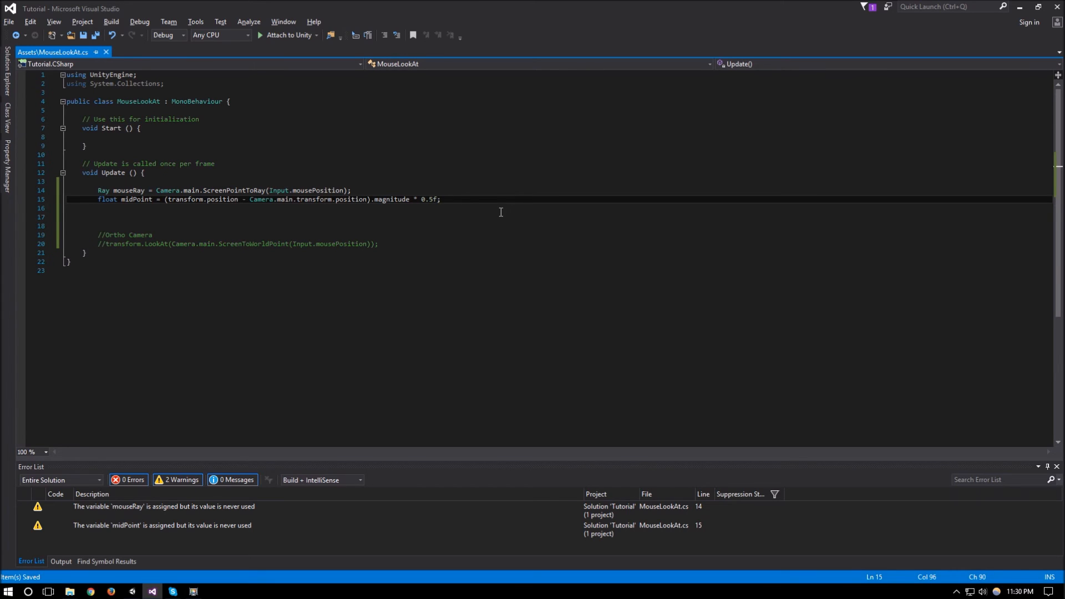
left_click(98, 216)
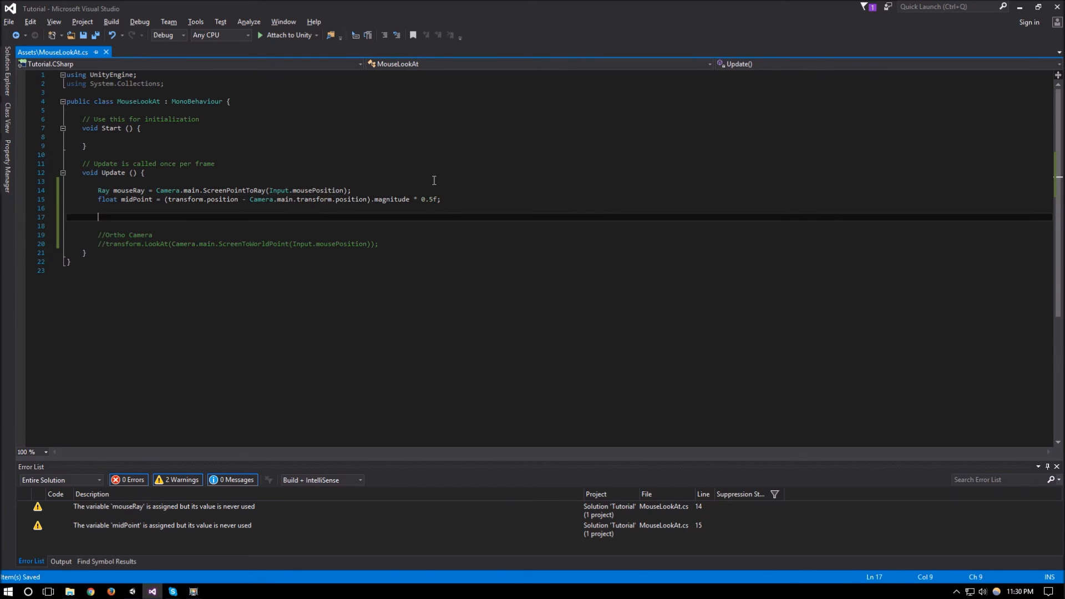
mouse_move(274, 199)
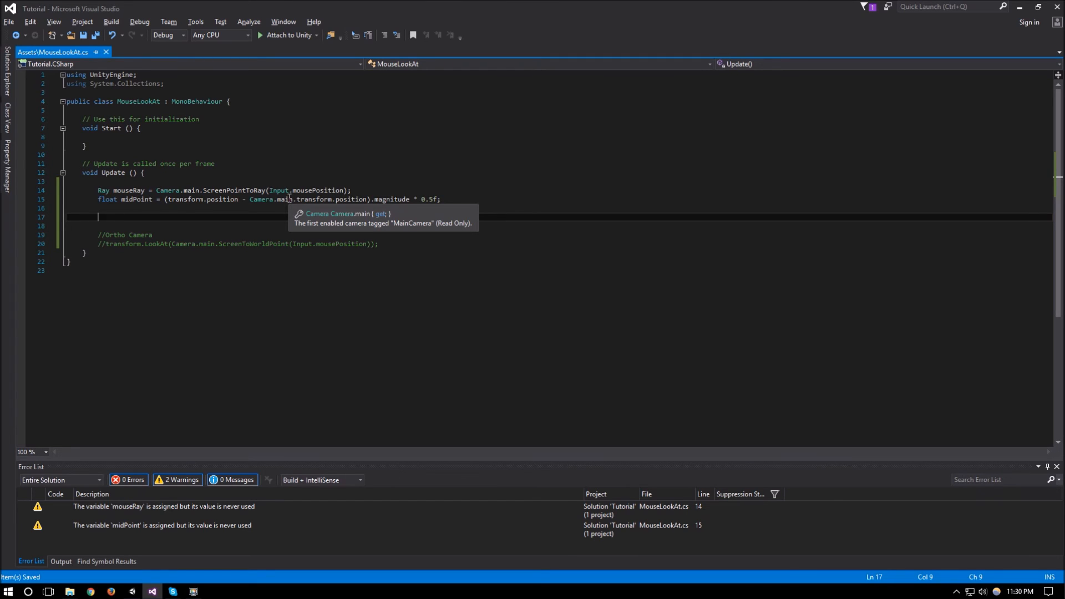
type("transform.l")
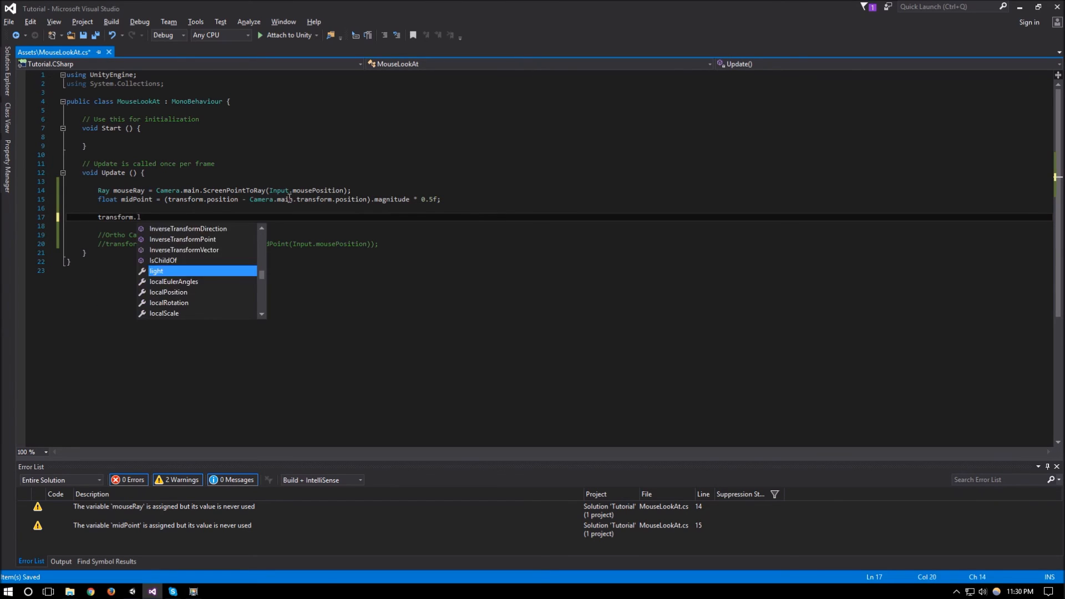
type("ookAt(")
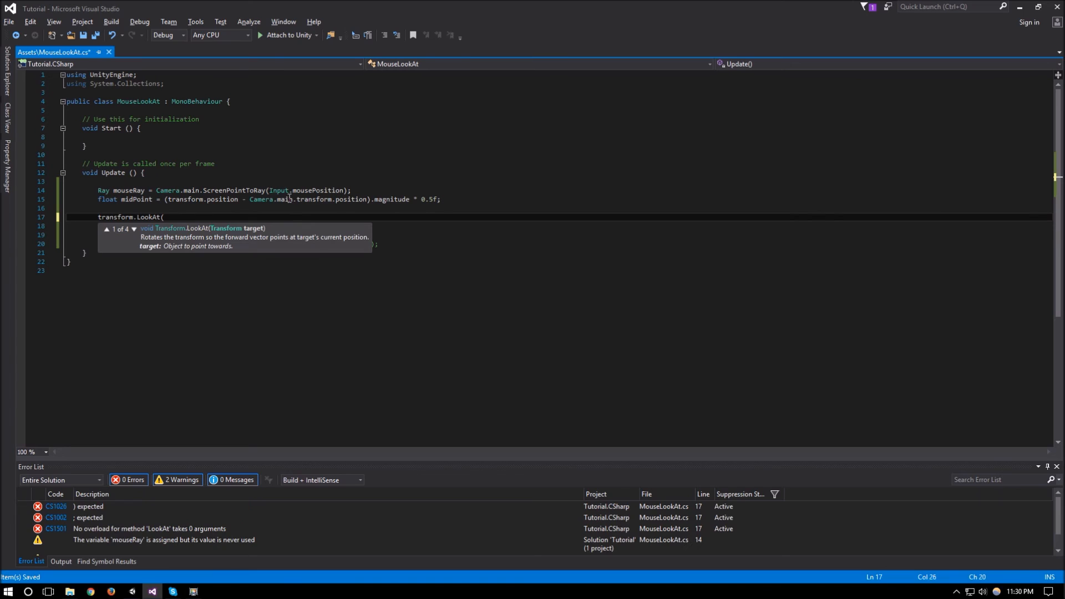
type("mouseRay.")
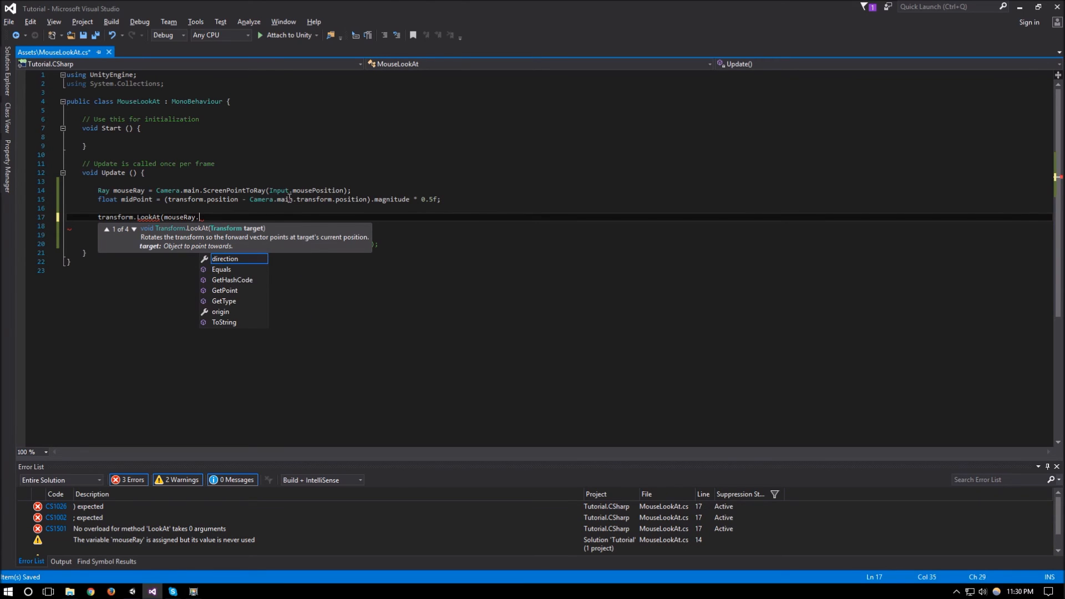
type("origin")
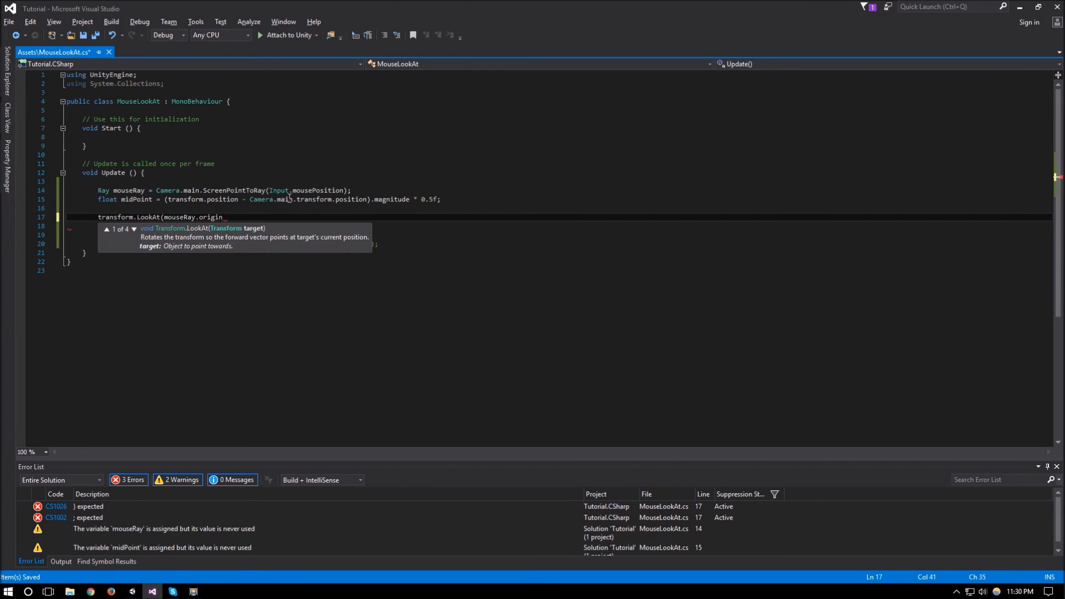
Step: Complete the call as transform.LookAt(mouseRay.origin + mouseRay.direction * midPoint);
double_click(211, 217)
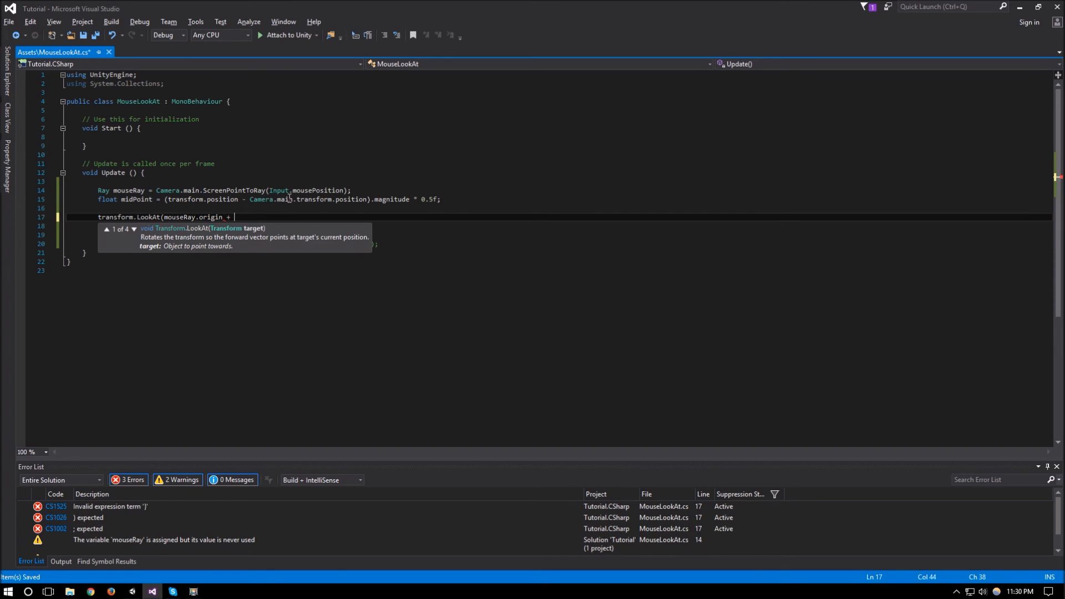
type("m")
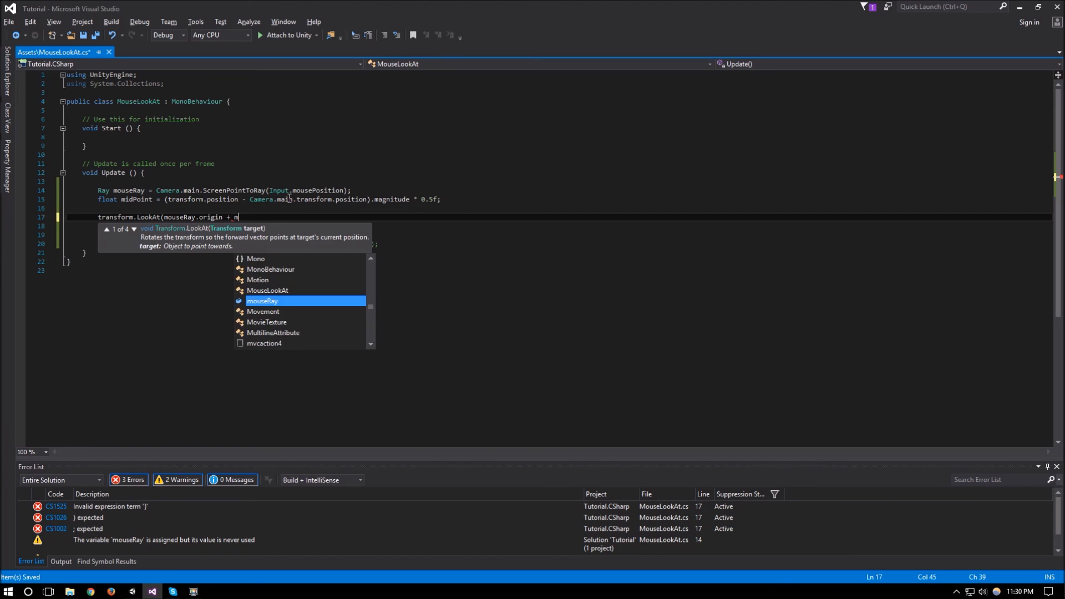
type("ouseRay.")
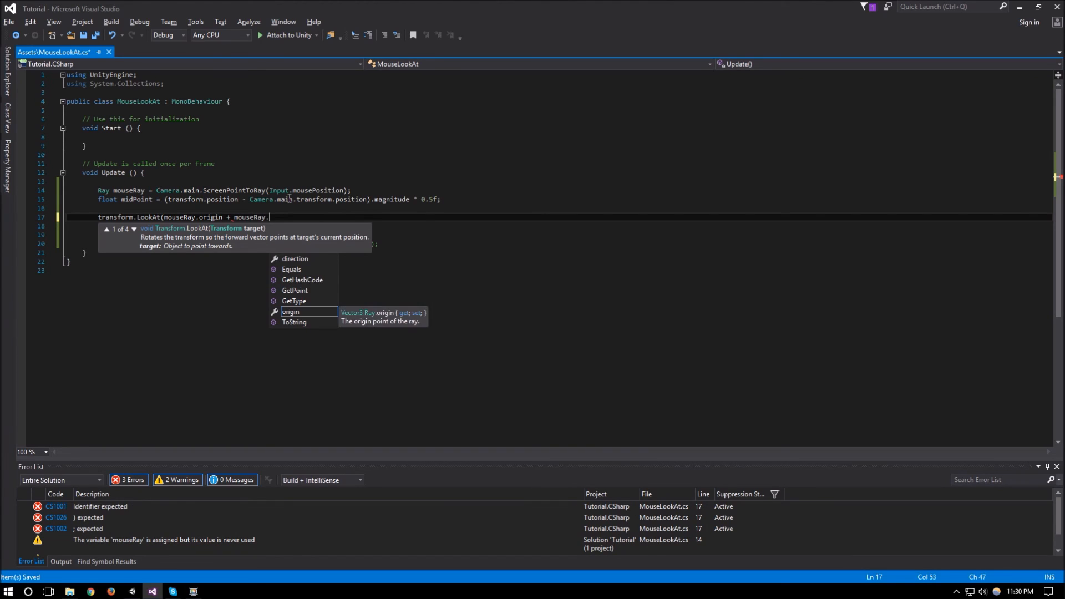
type("direction * midPoint")
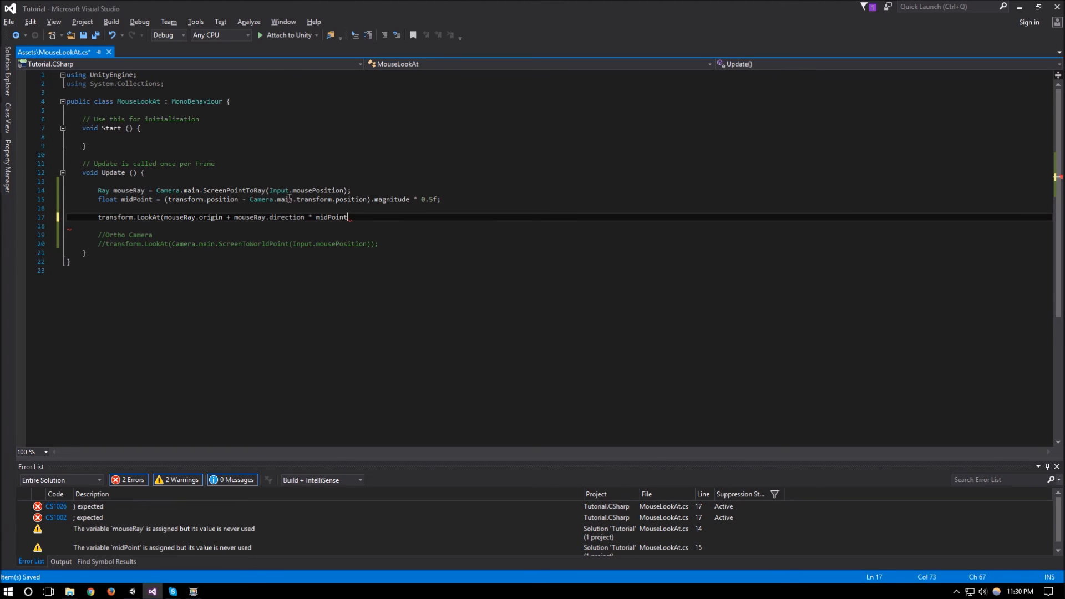
type(");")
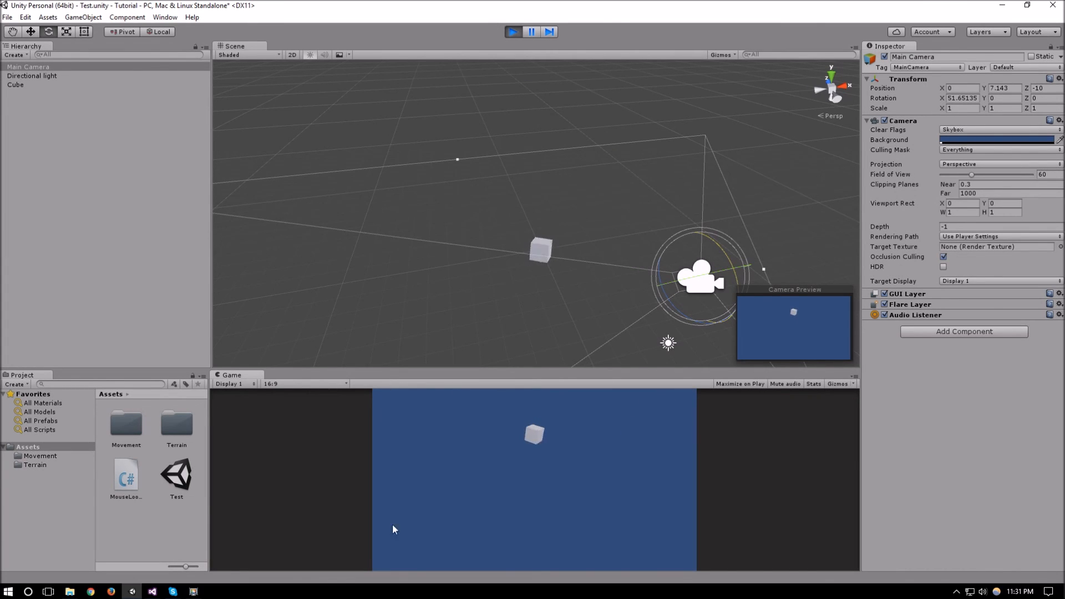
Step: Stop the play test and move the Main Camera lower and closer, to Y 5.02, Z -8.32
left_click(514, 31)
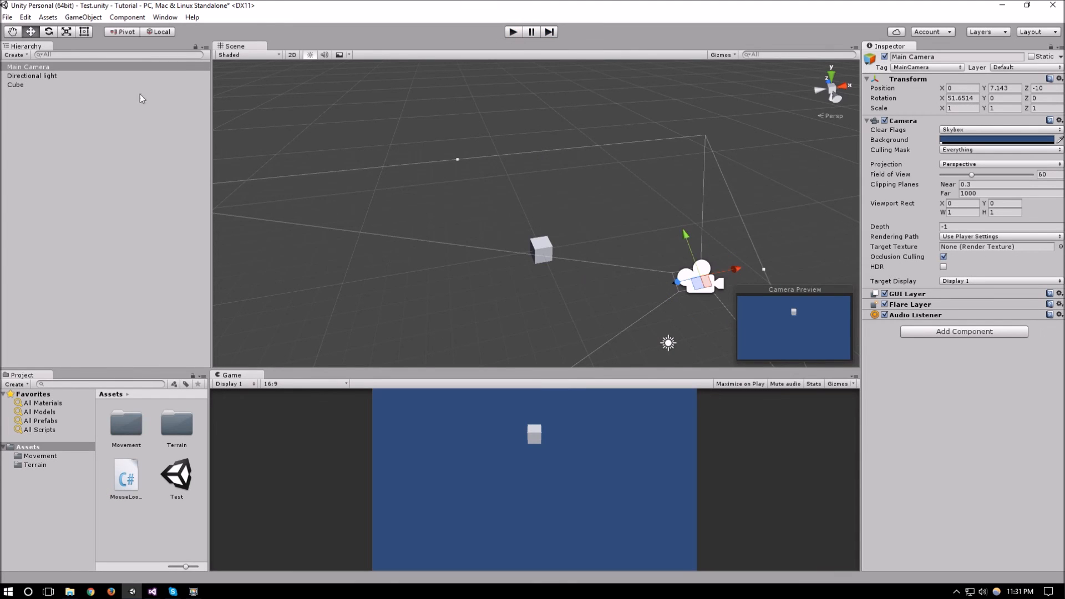
left_click_drag(692, 278, 631, 295)
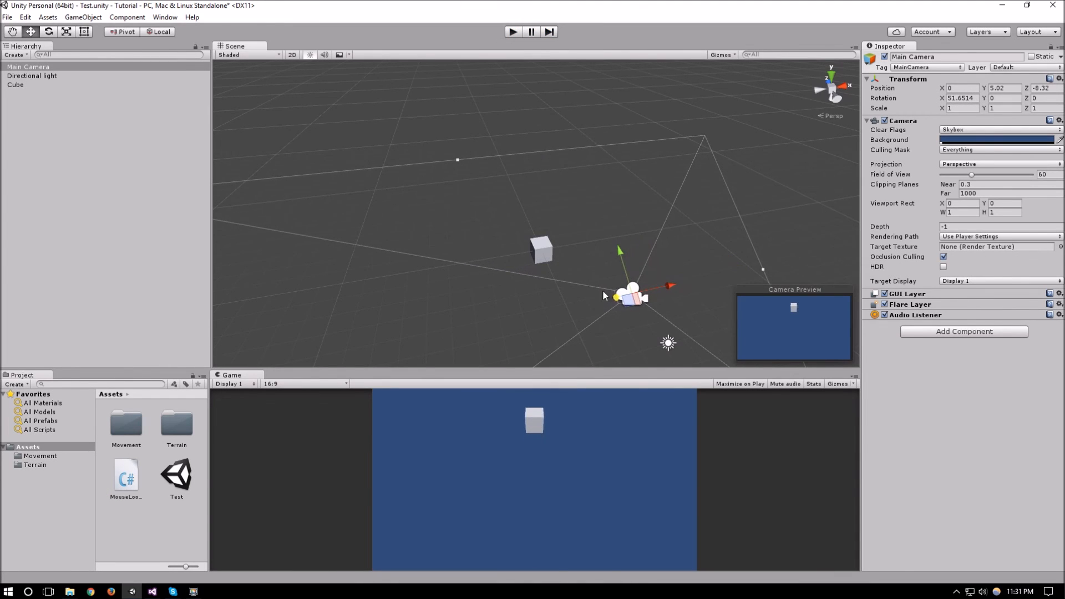